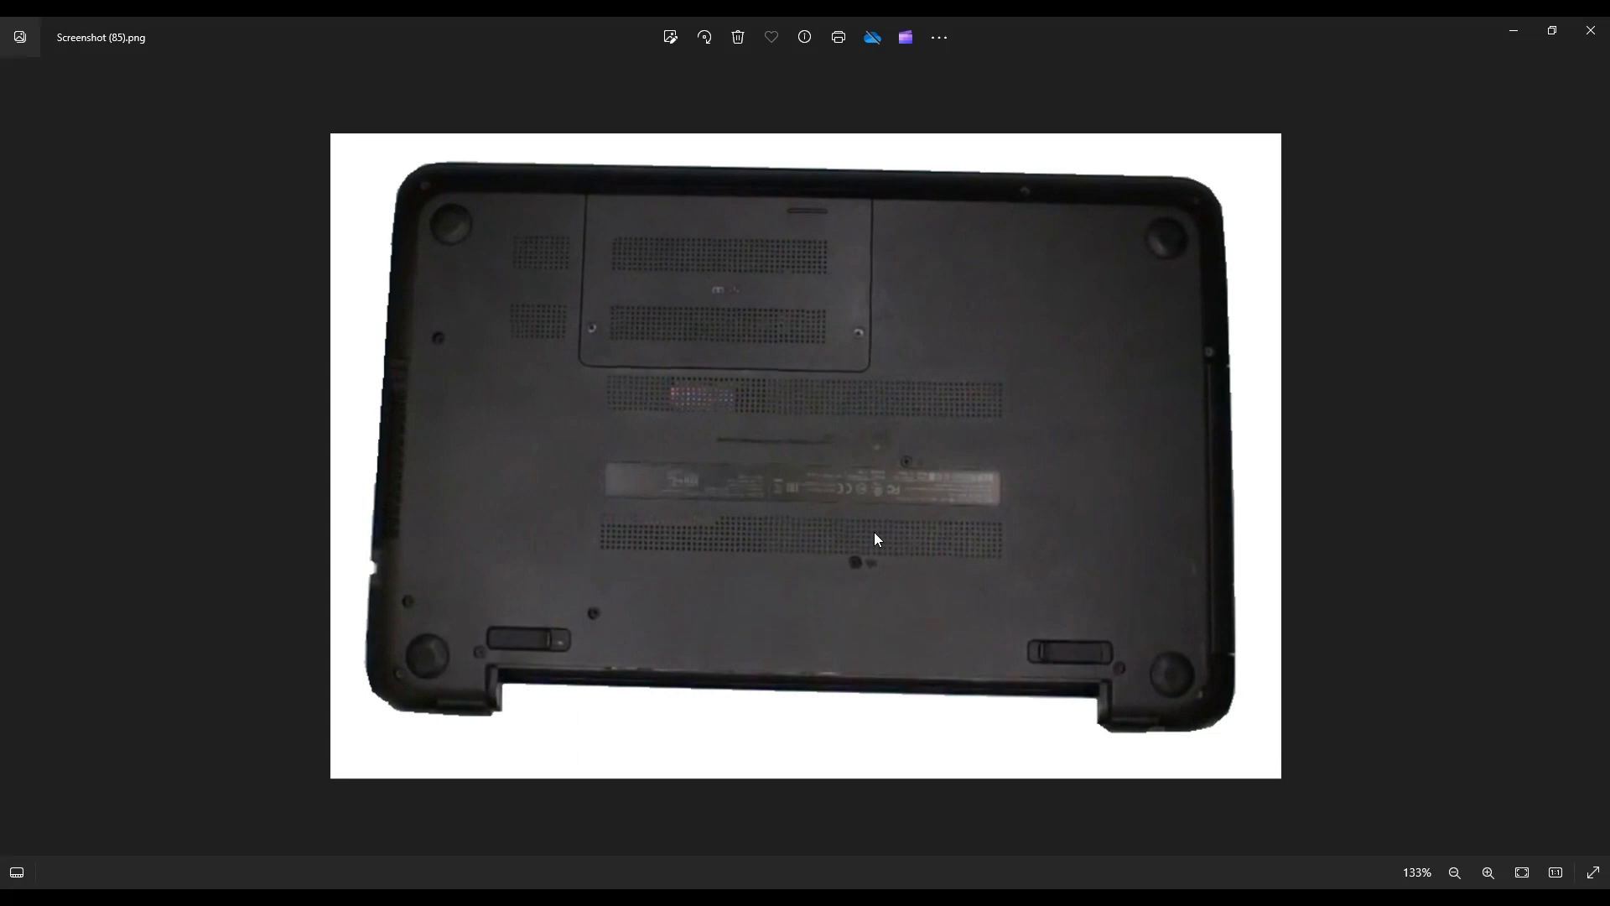
pyautogui.moveTo(542, 653)
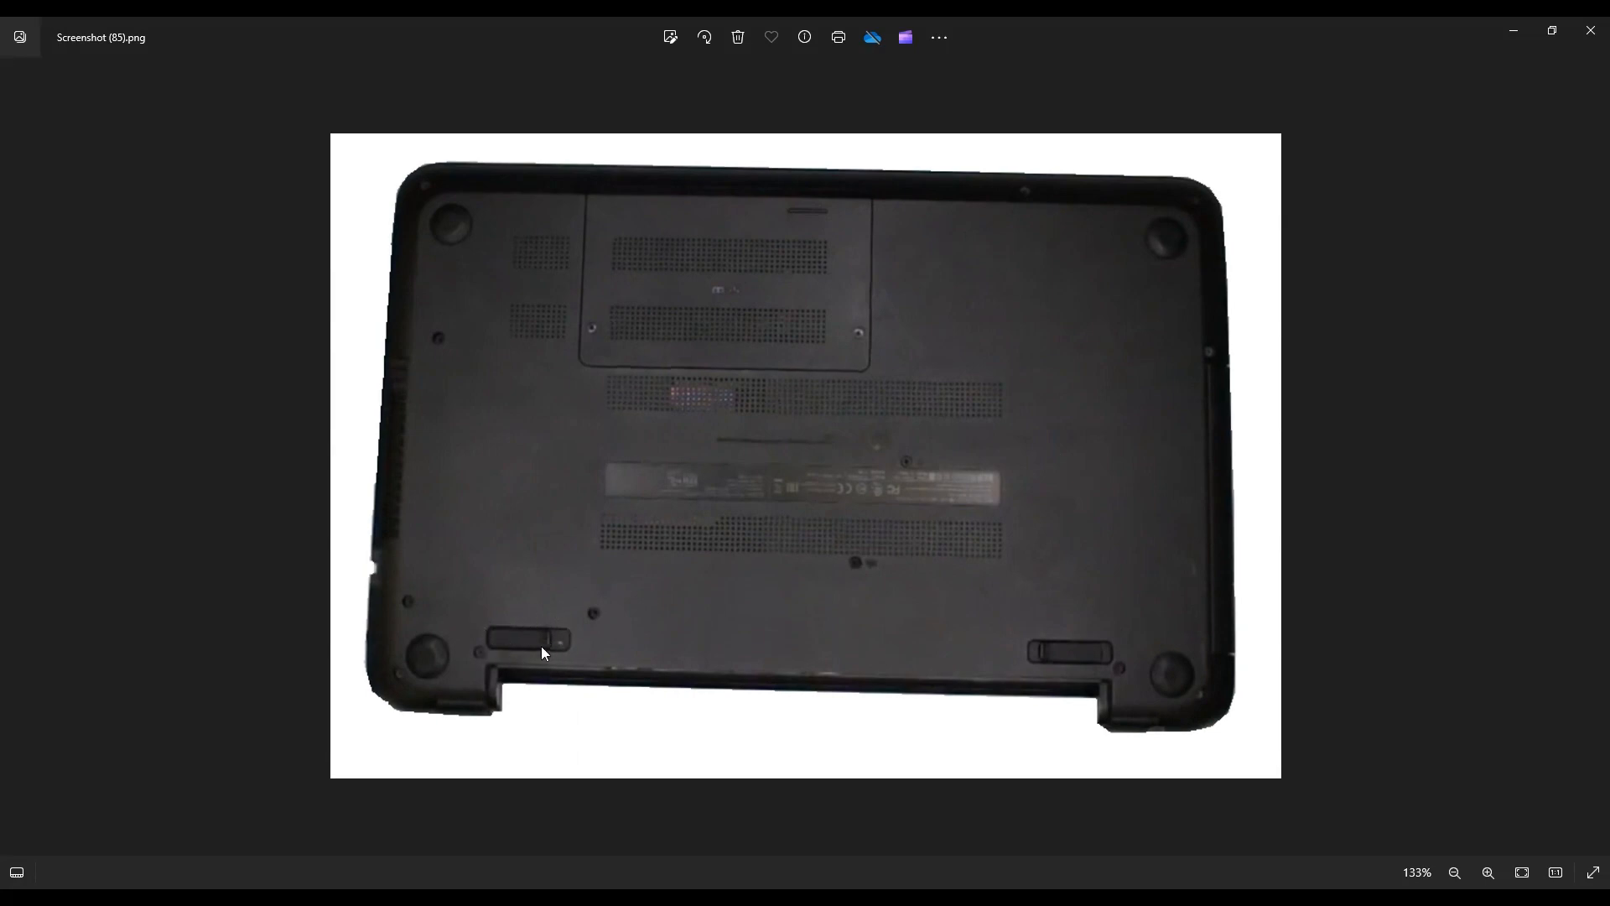
pyautogui.moveTo(1098, 628)
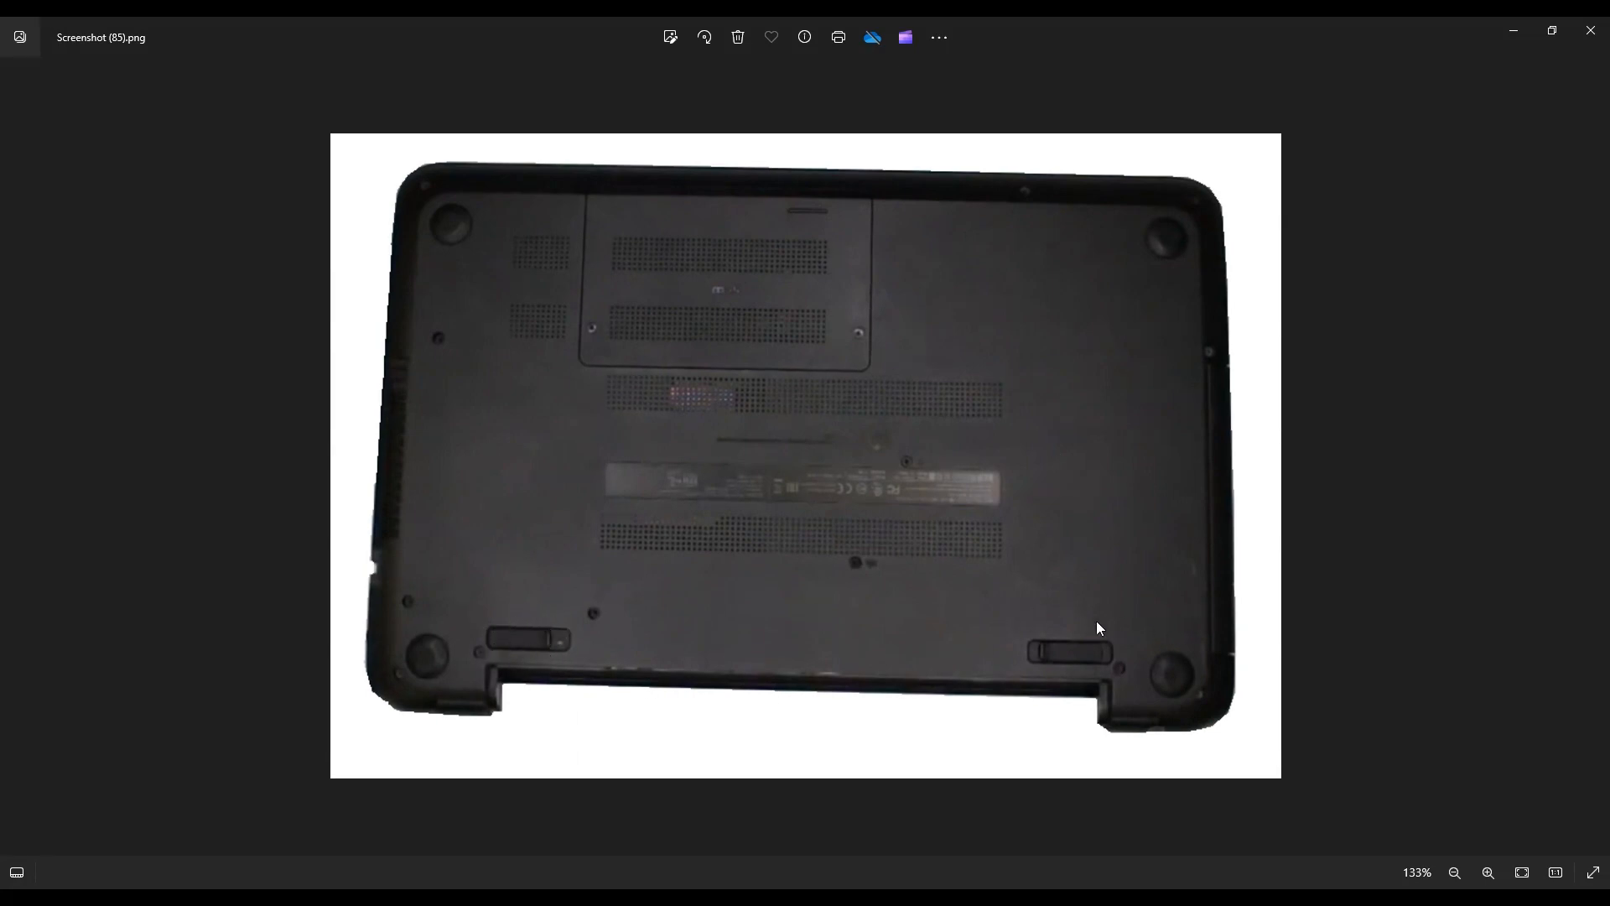
pyautogui.moveTo(1080, 614)
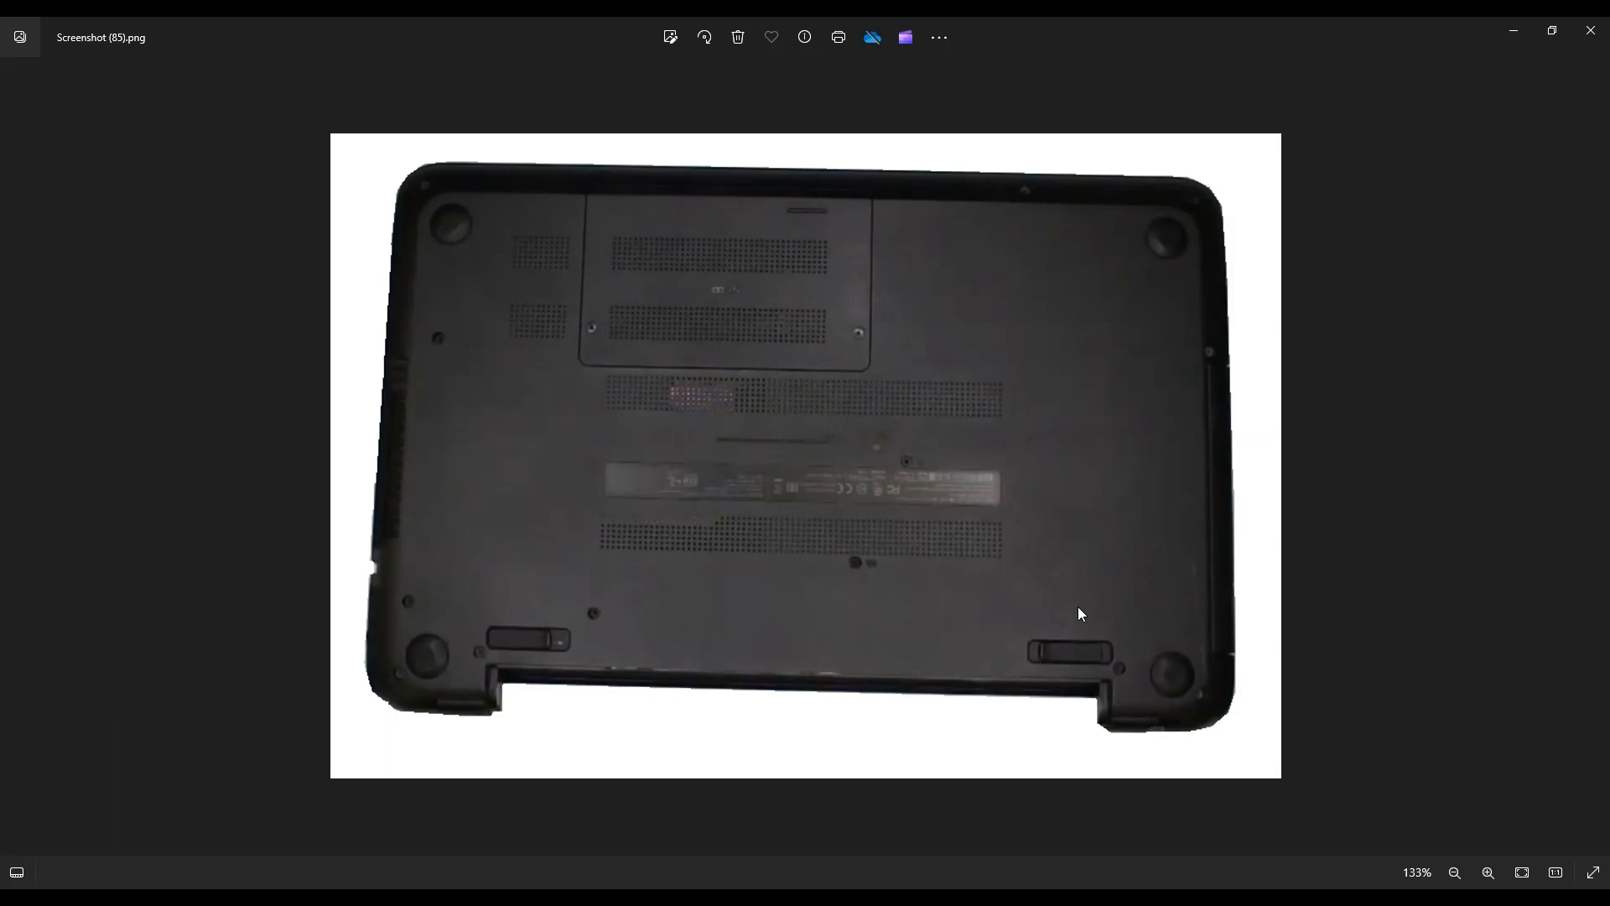
pyautogui.moveTo(973, 698)
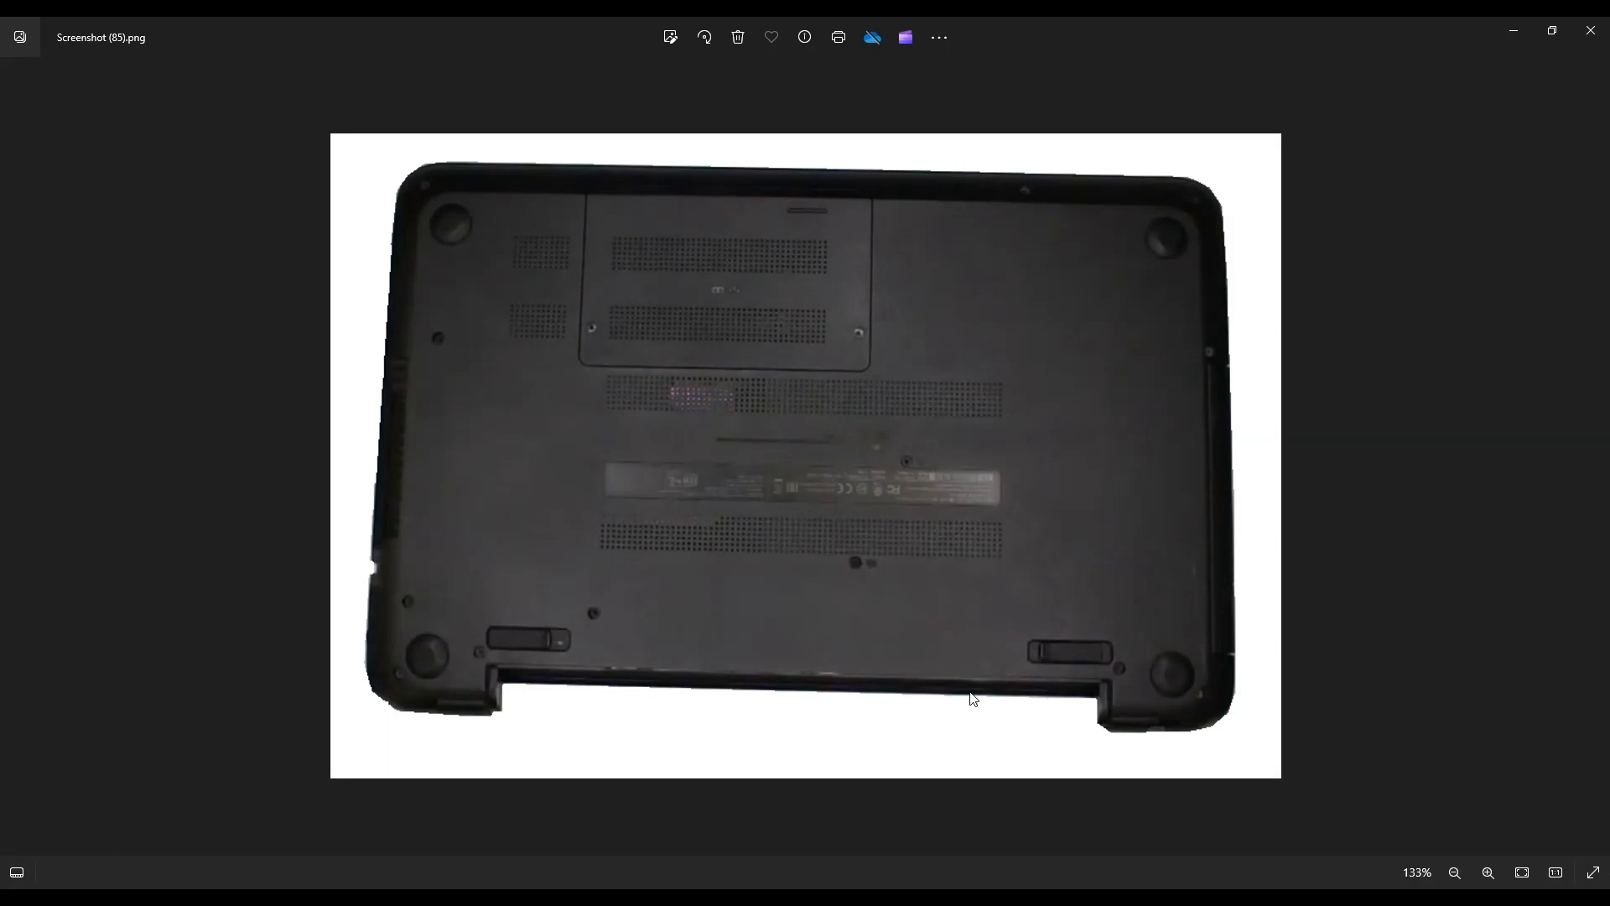
pyautogui.moveTo(634, 588)
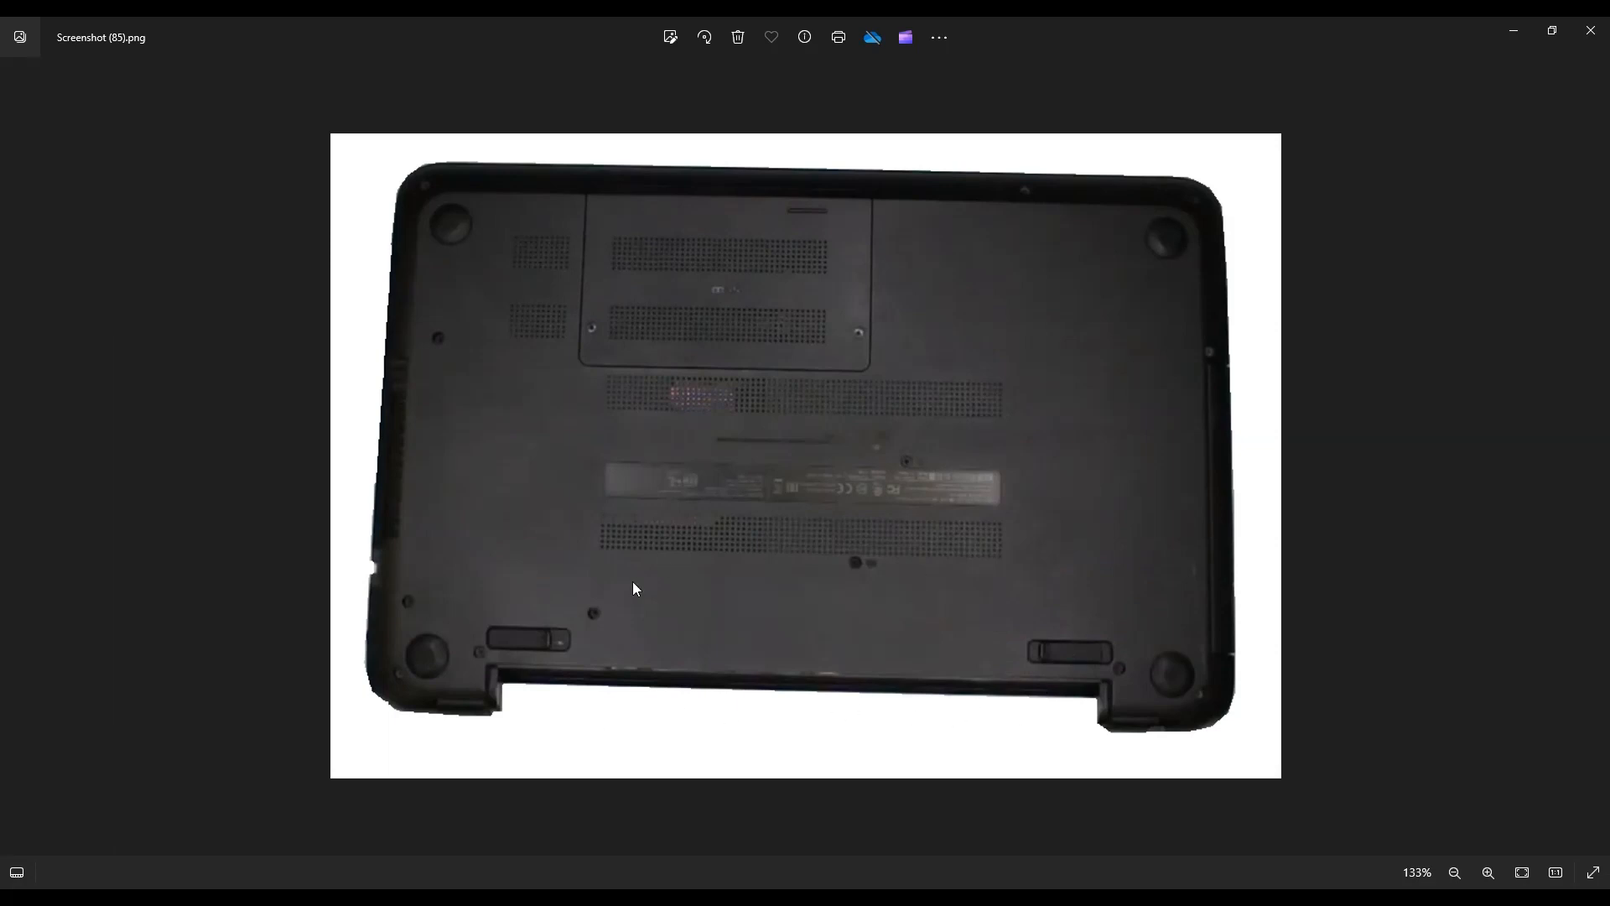
pyautogui.moveTo(737, 655)
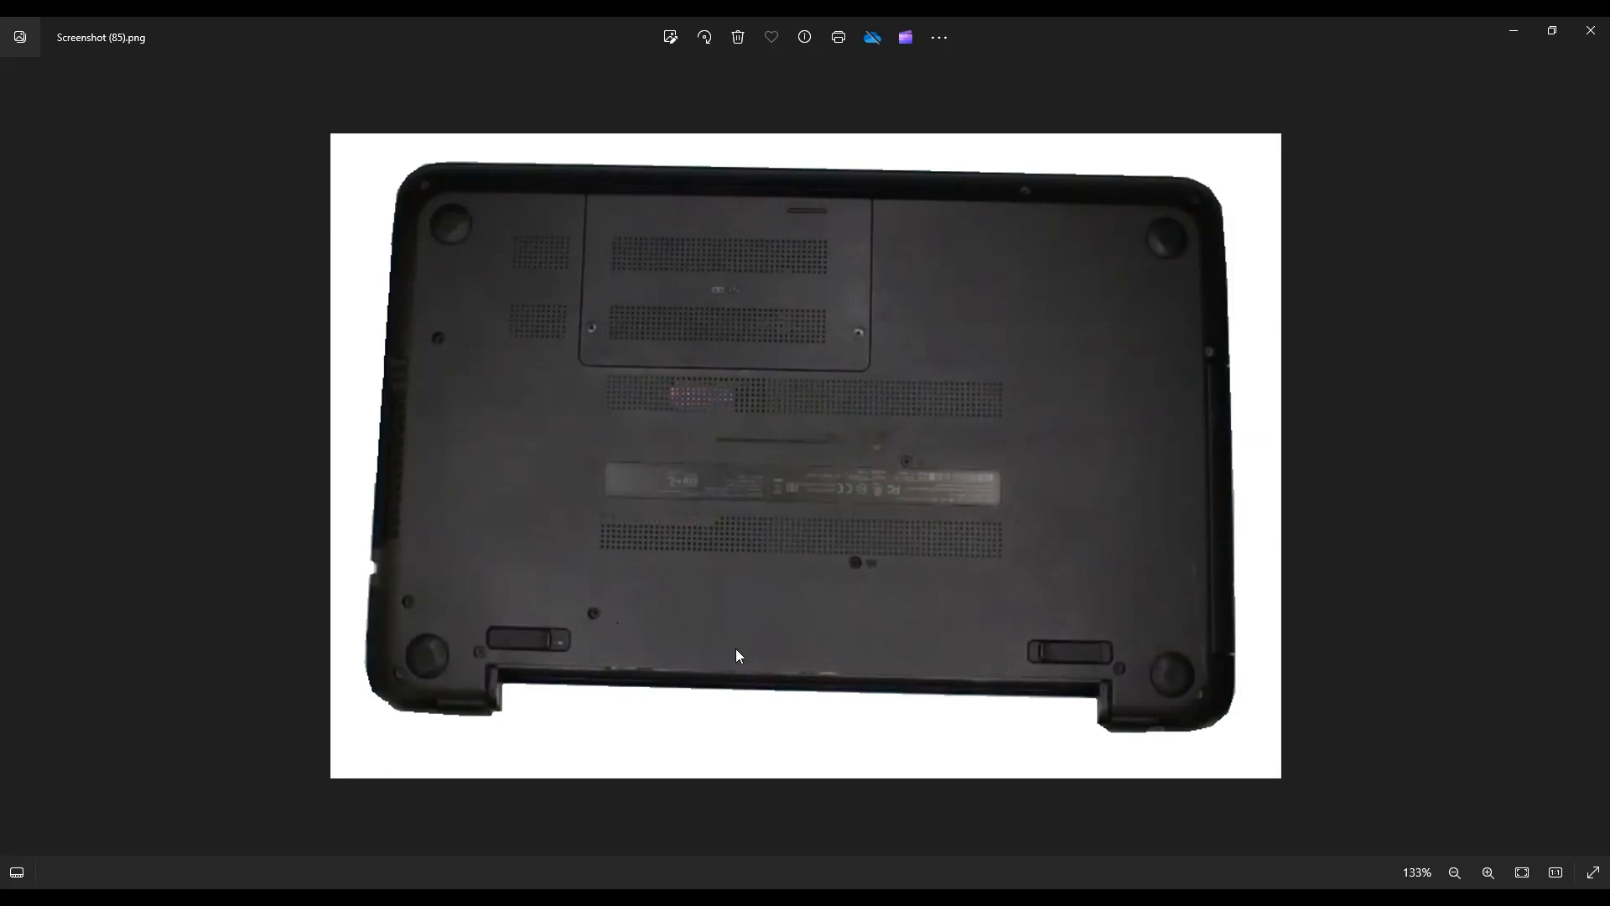
pyautogui.moveTo(814, 699)
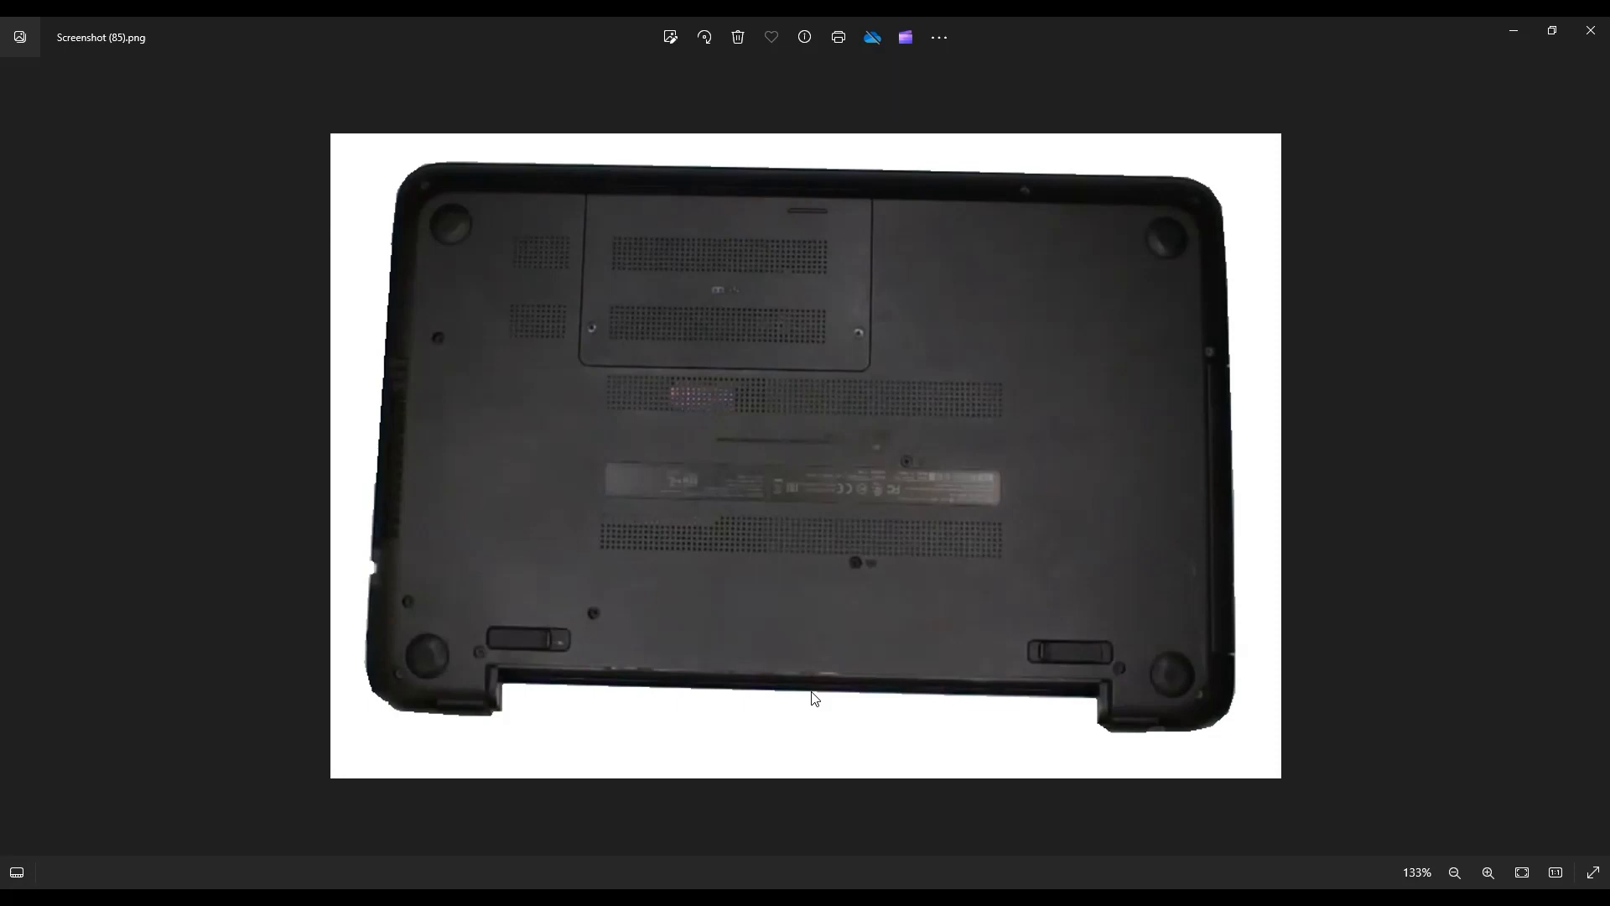
pyautogui.moveTo(806, 592)
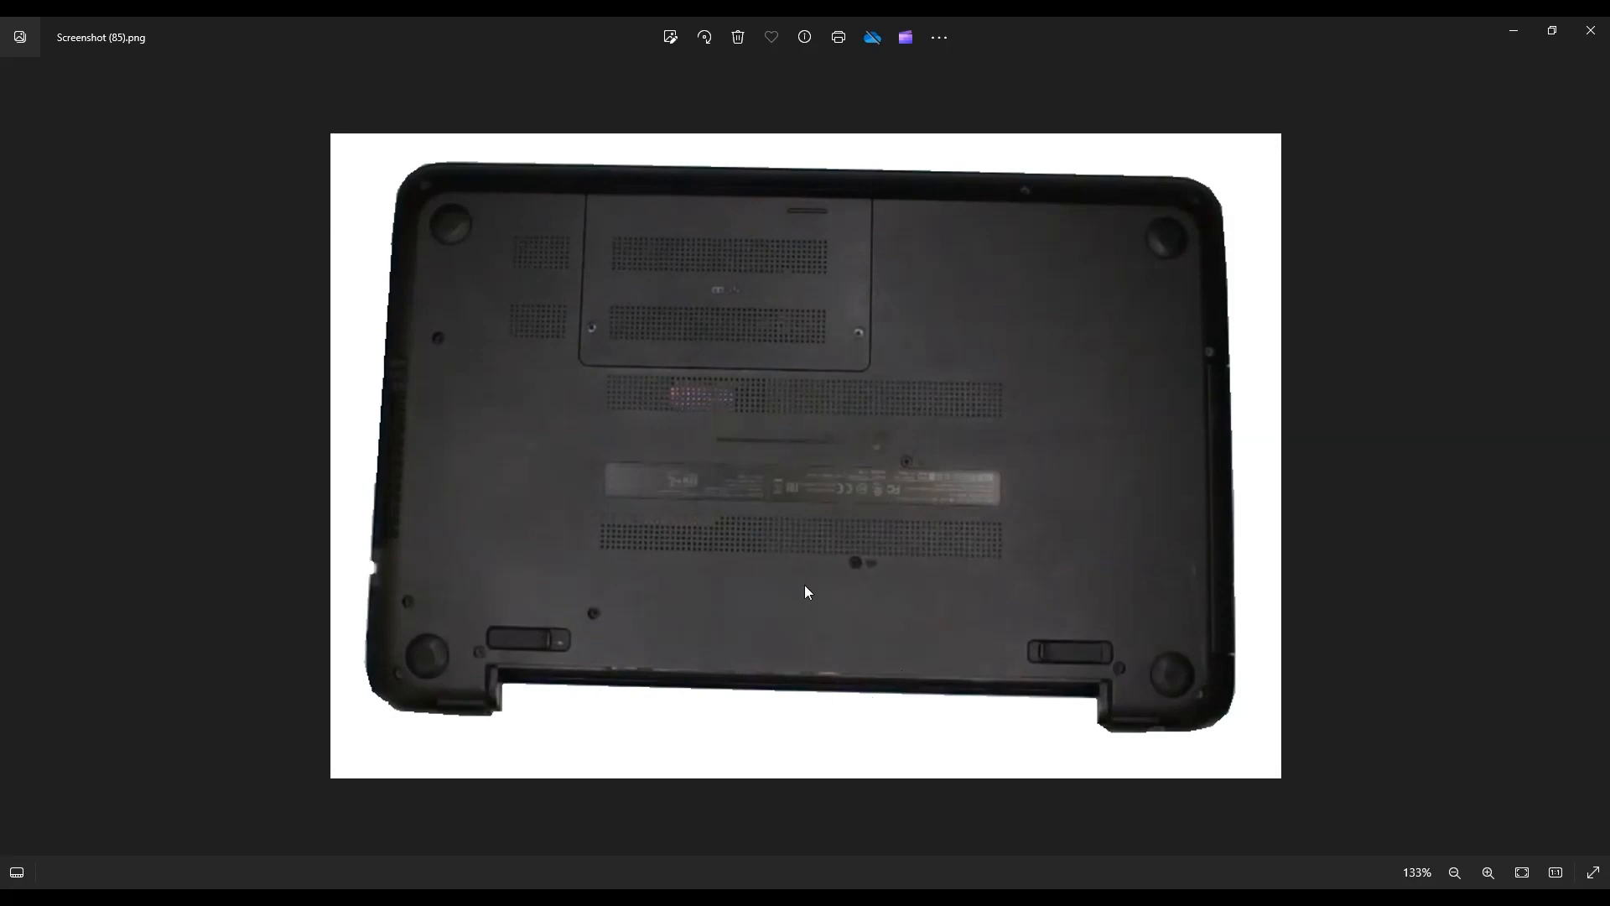
pyautogui.moveTo(773, 358)
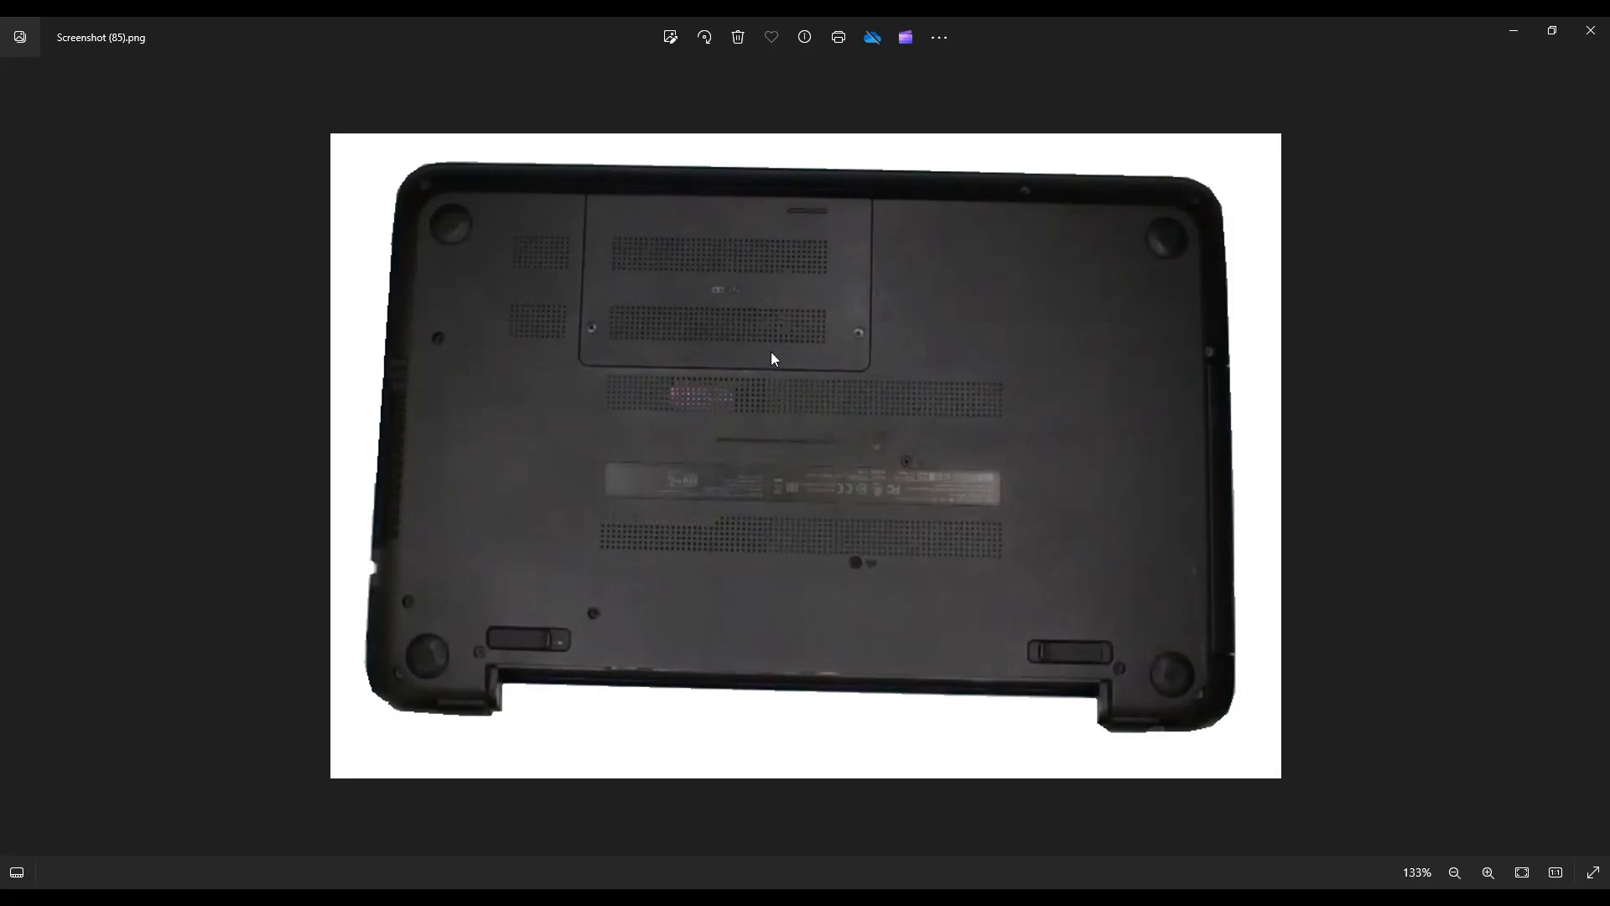
pyautogui.moveTo(726, 232)
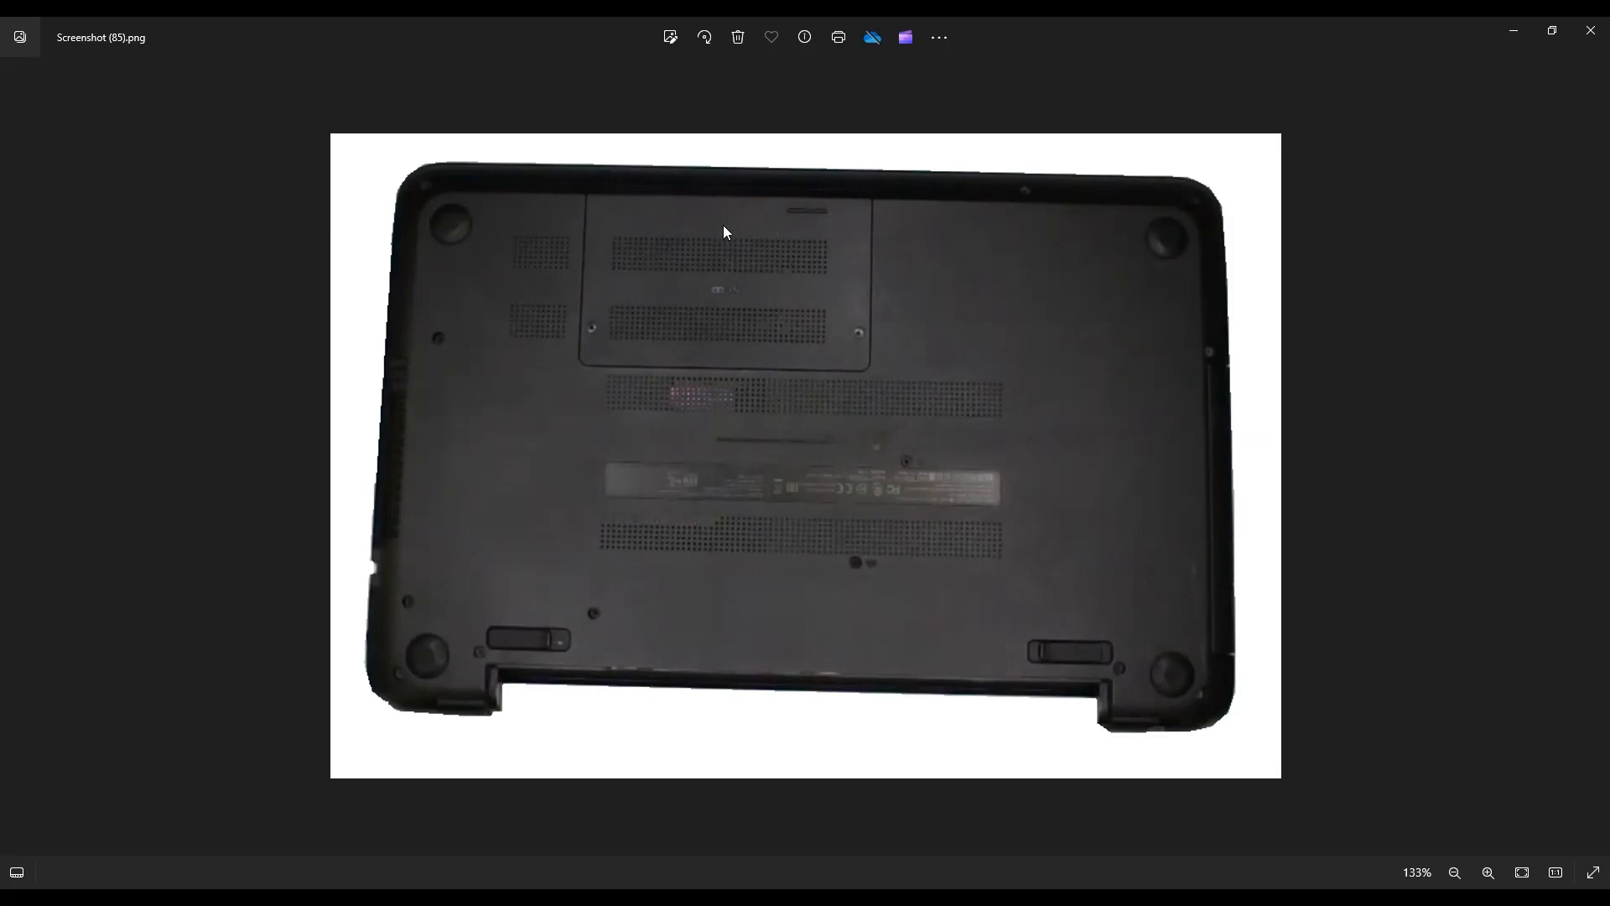
pyautogui.moveTo(717, 228)
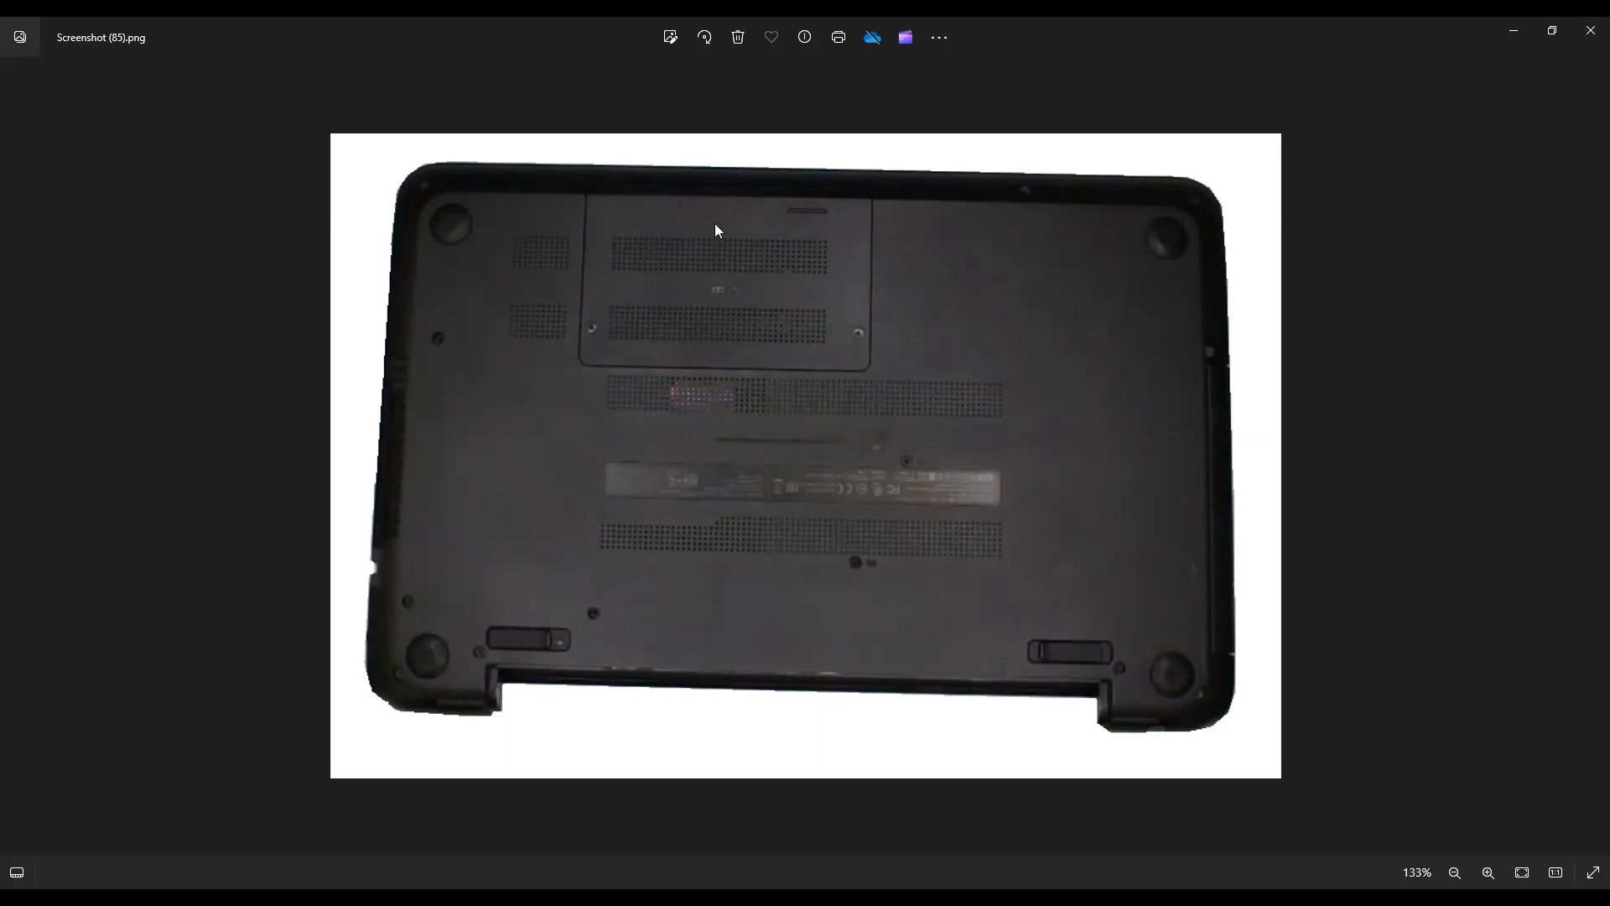
pyautogui.moveTo(591, 314)
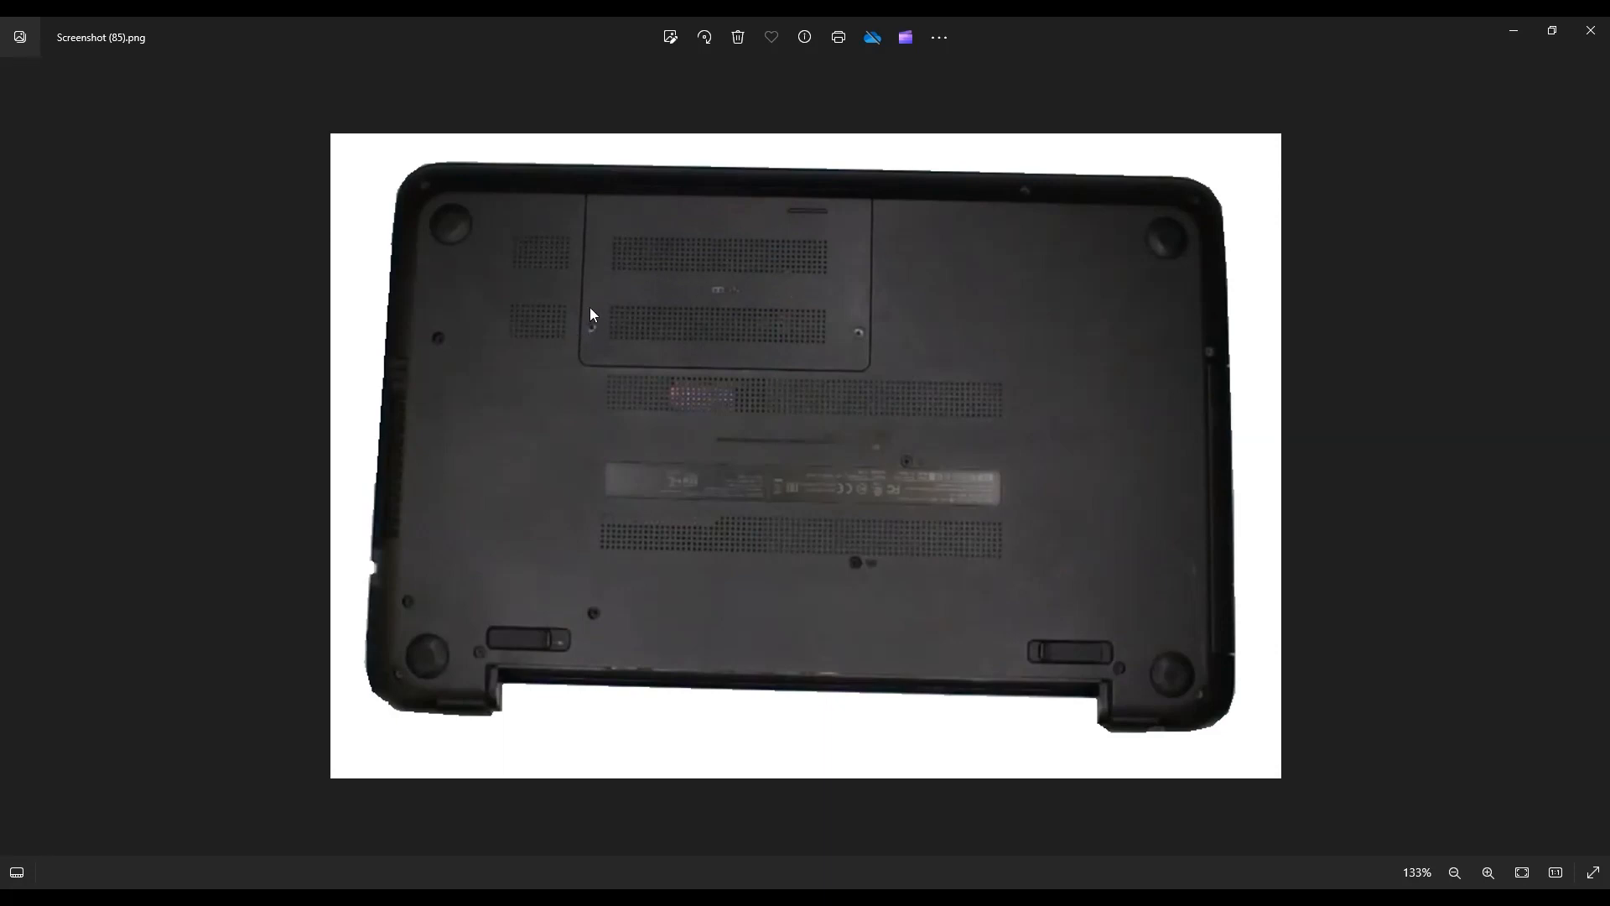
pyautogui.moveTo(840, 349)
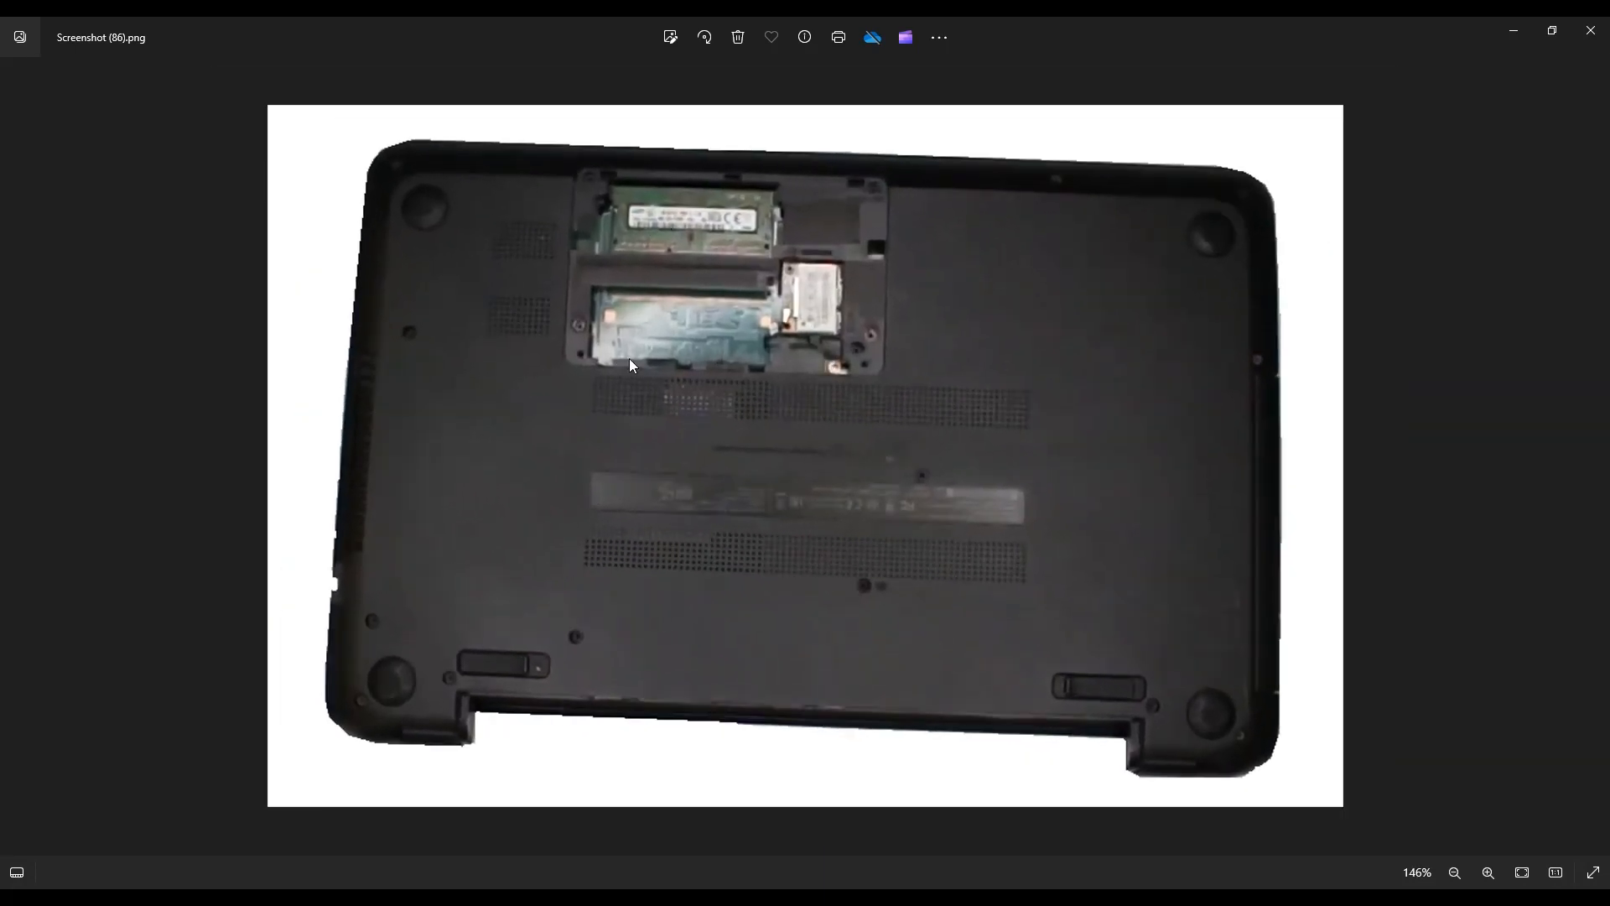
pyautogui.moveTo(819, 287)
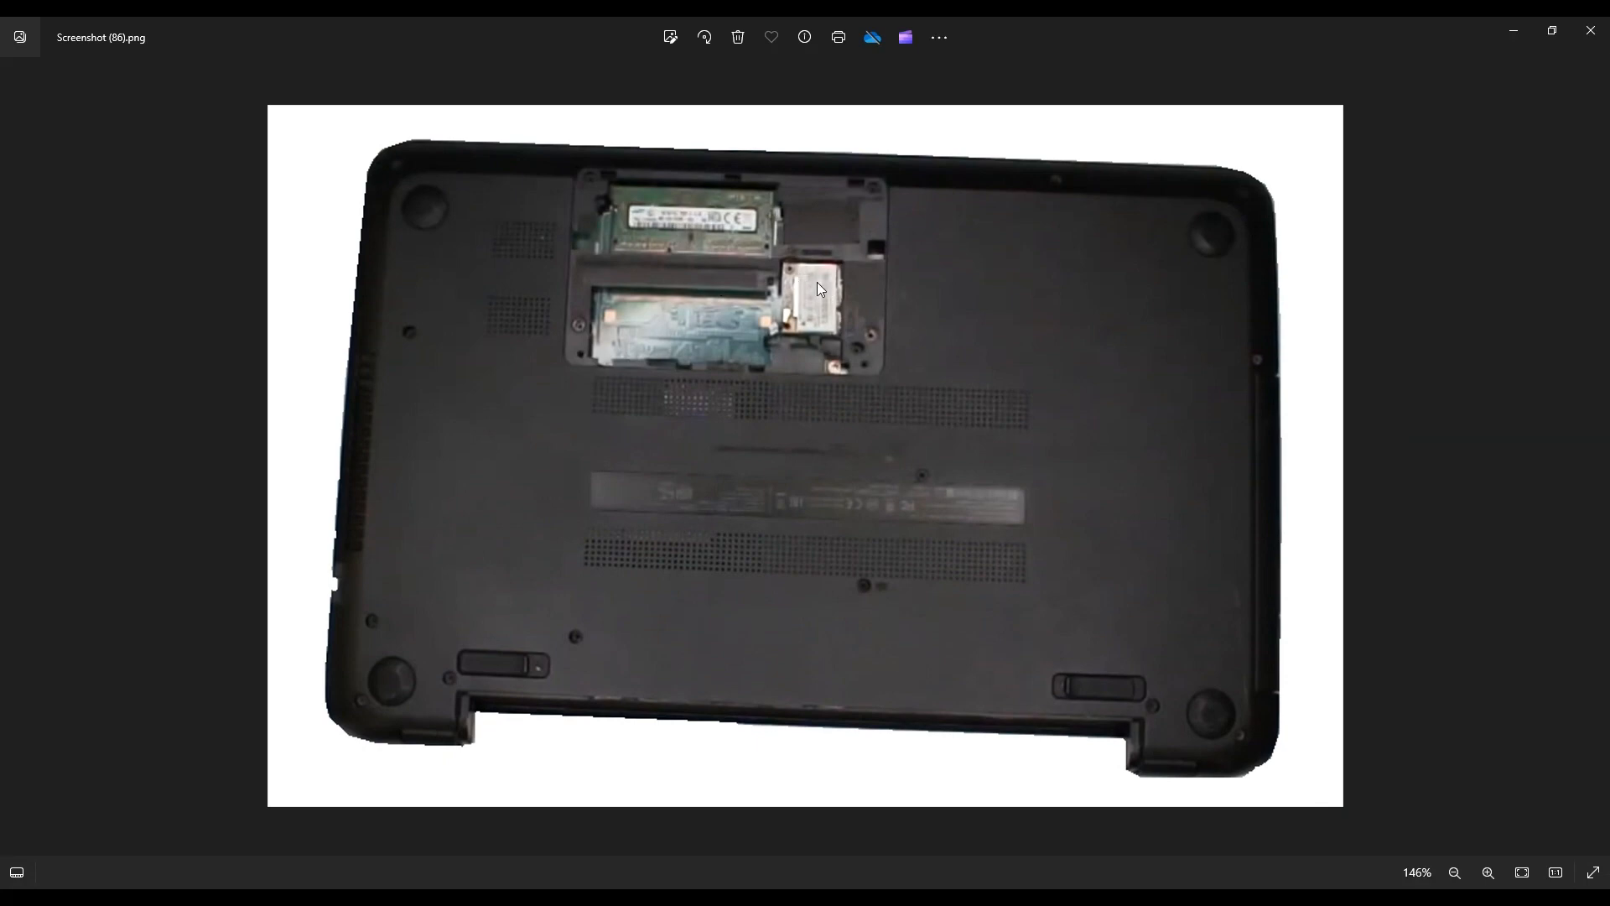
pyautogui.moveTo(844, 343)
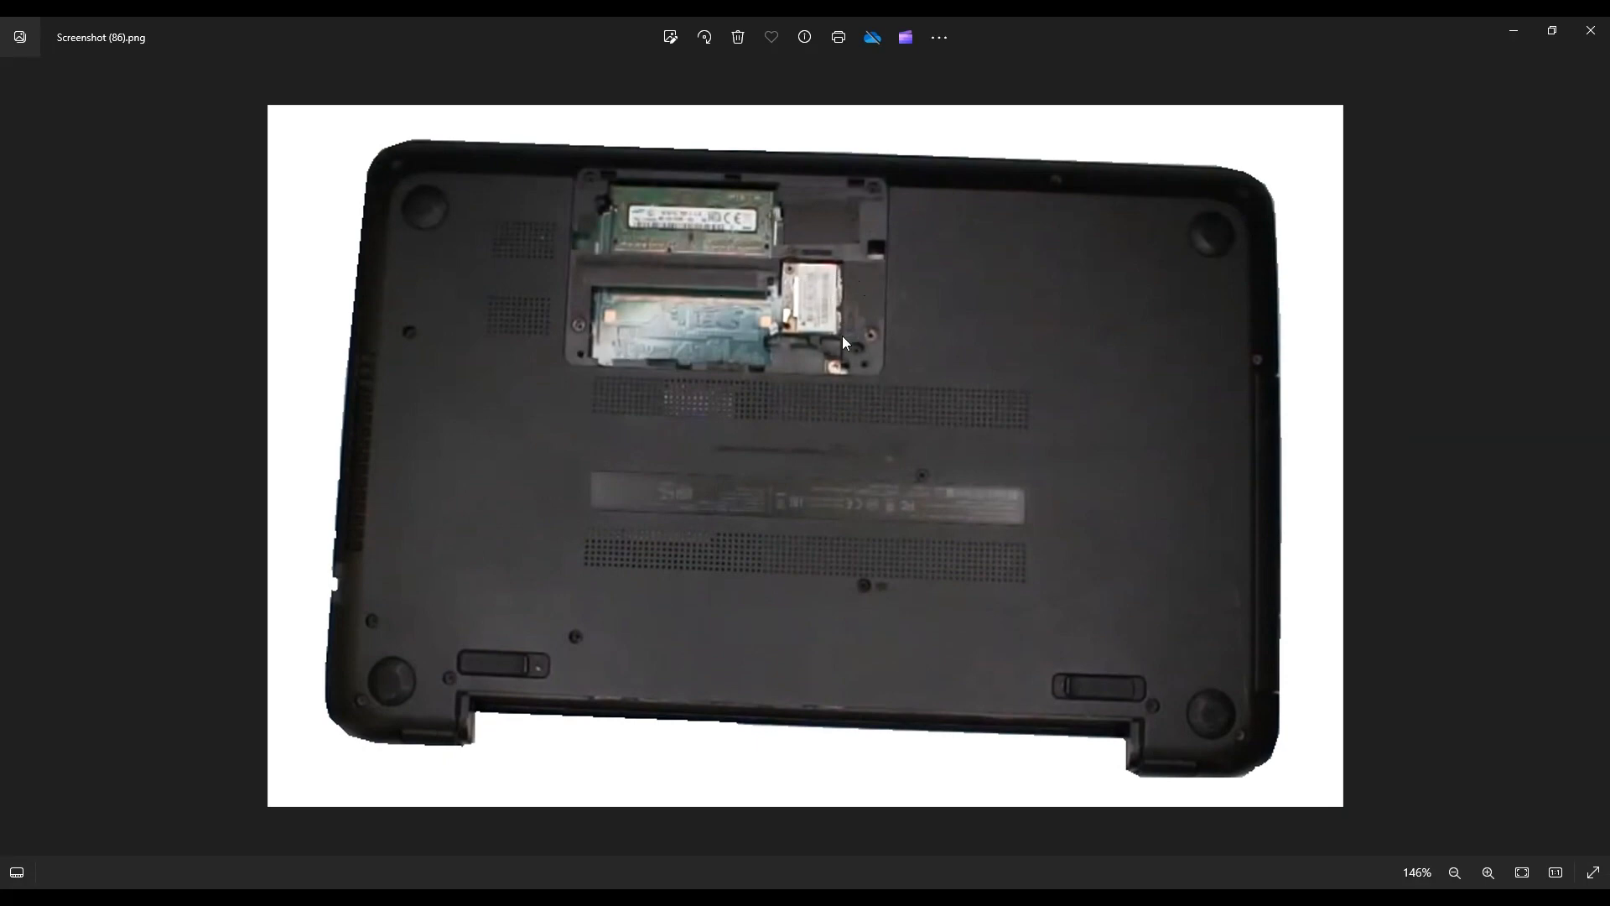
pyautogui.moveTo(806, 313)
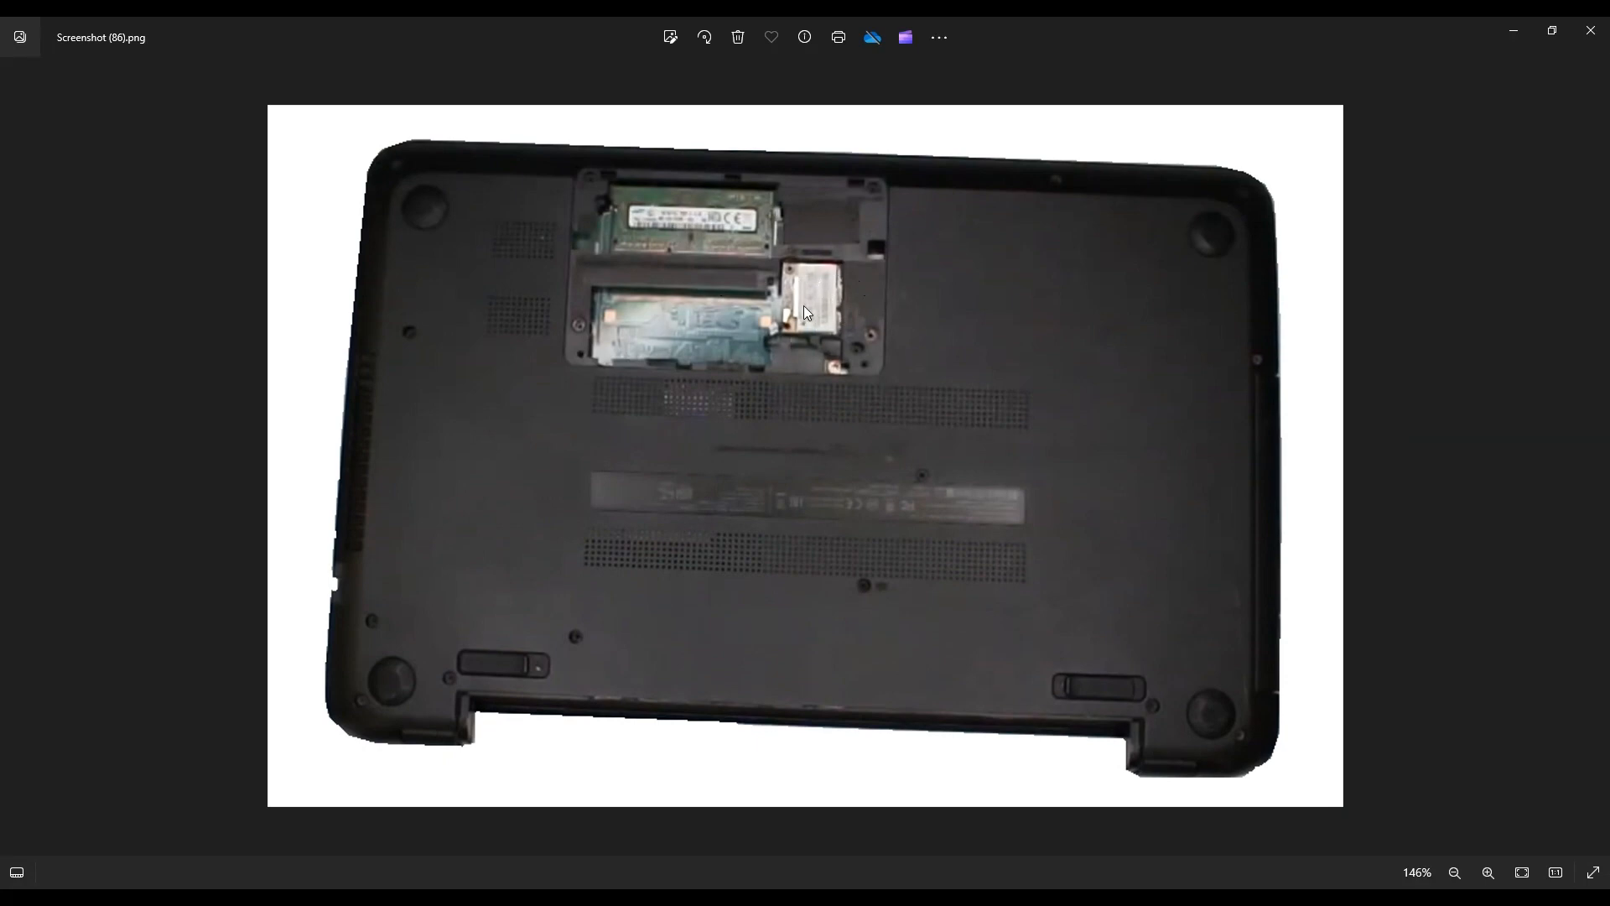
pyautogui.moveTo(727, 241)
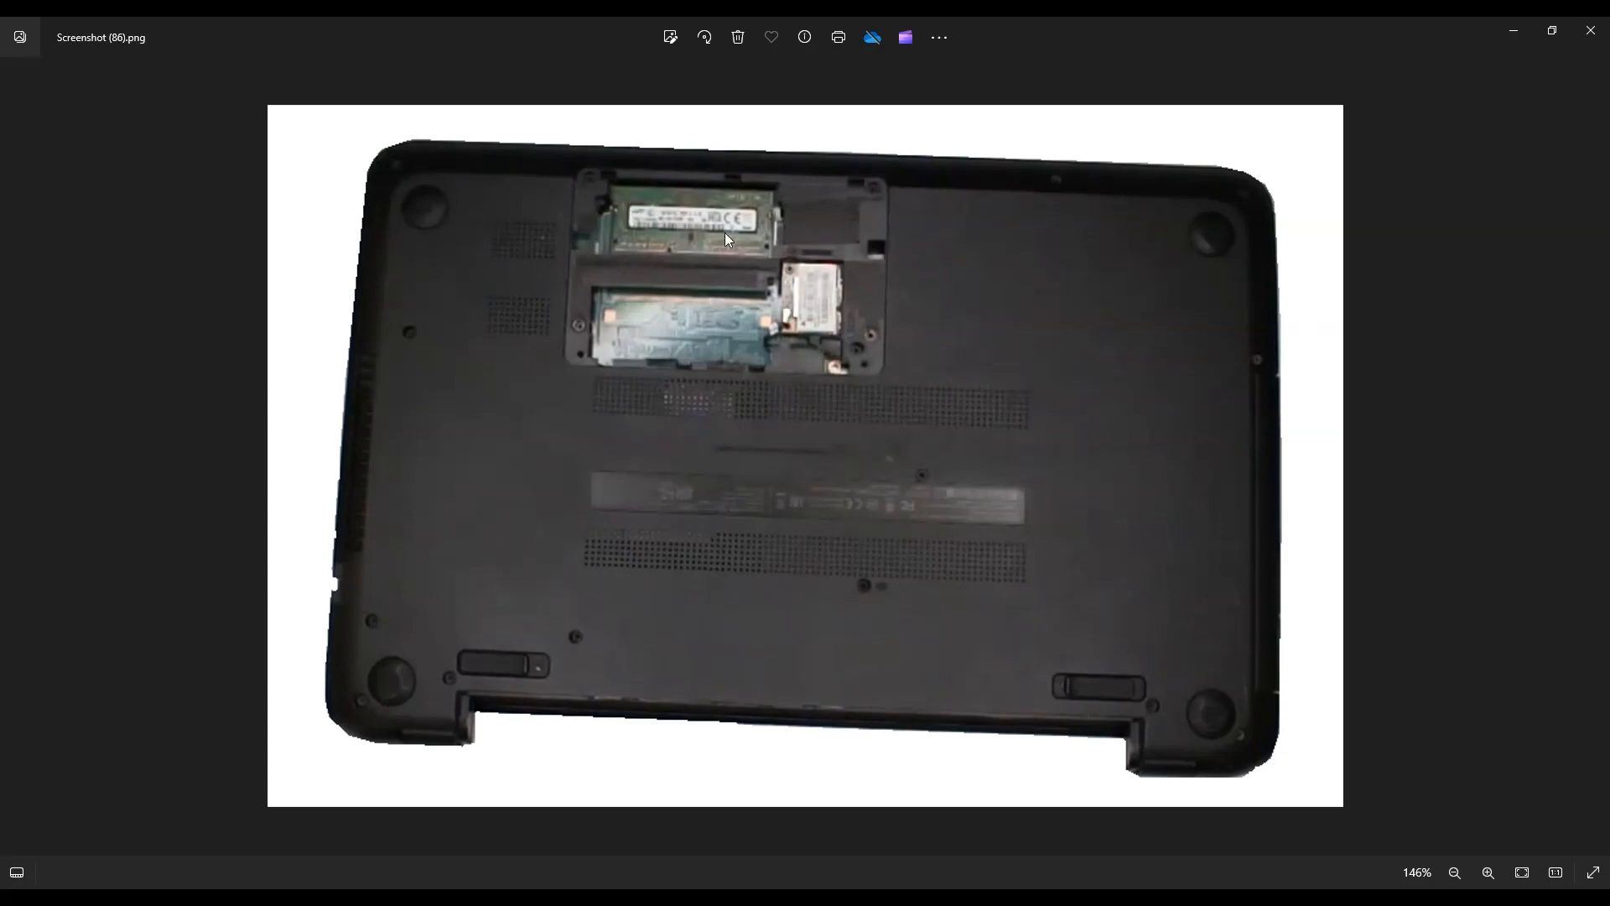
pyautogui.moveTo(699, 343)
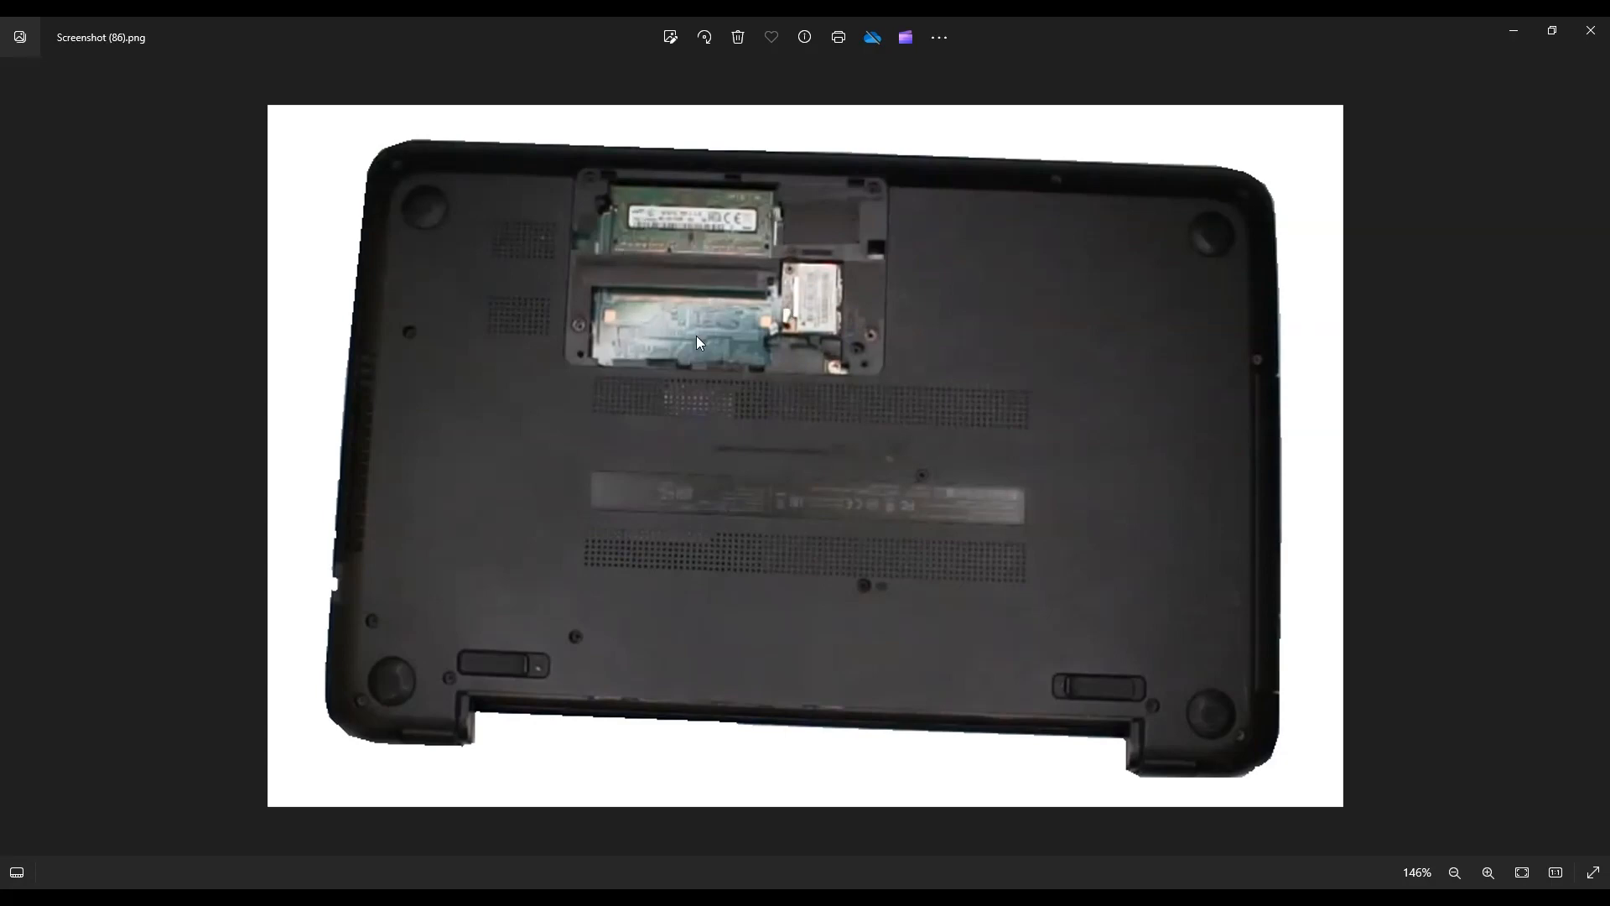
pyautogui.moveTo(695, 216)
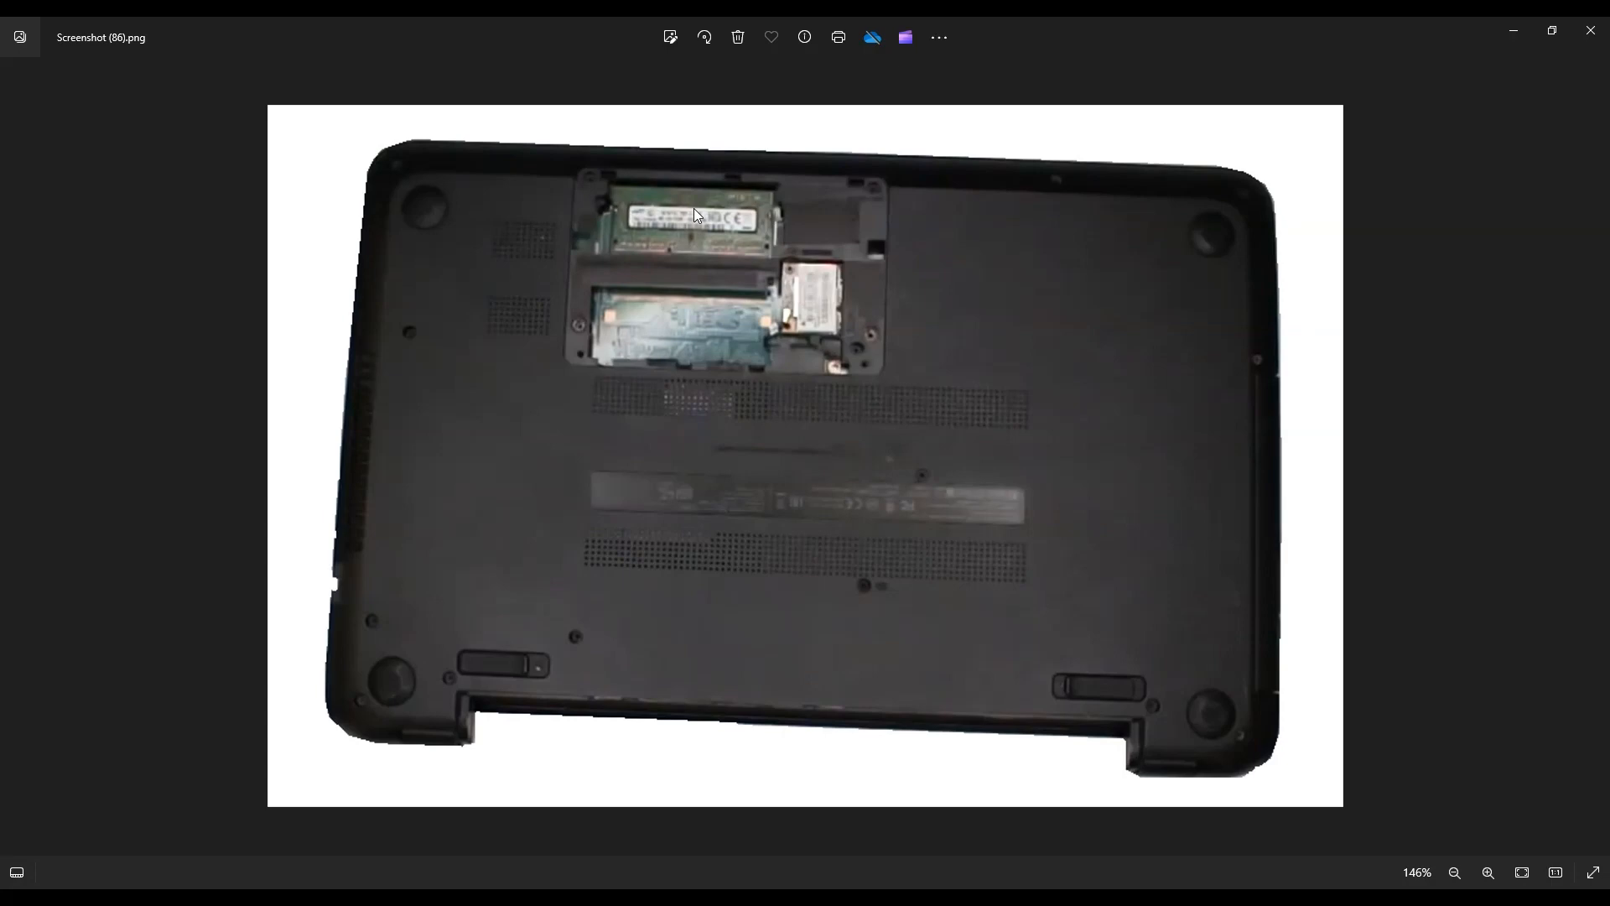
pyautogui.moveTo(686, 333)
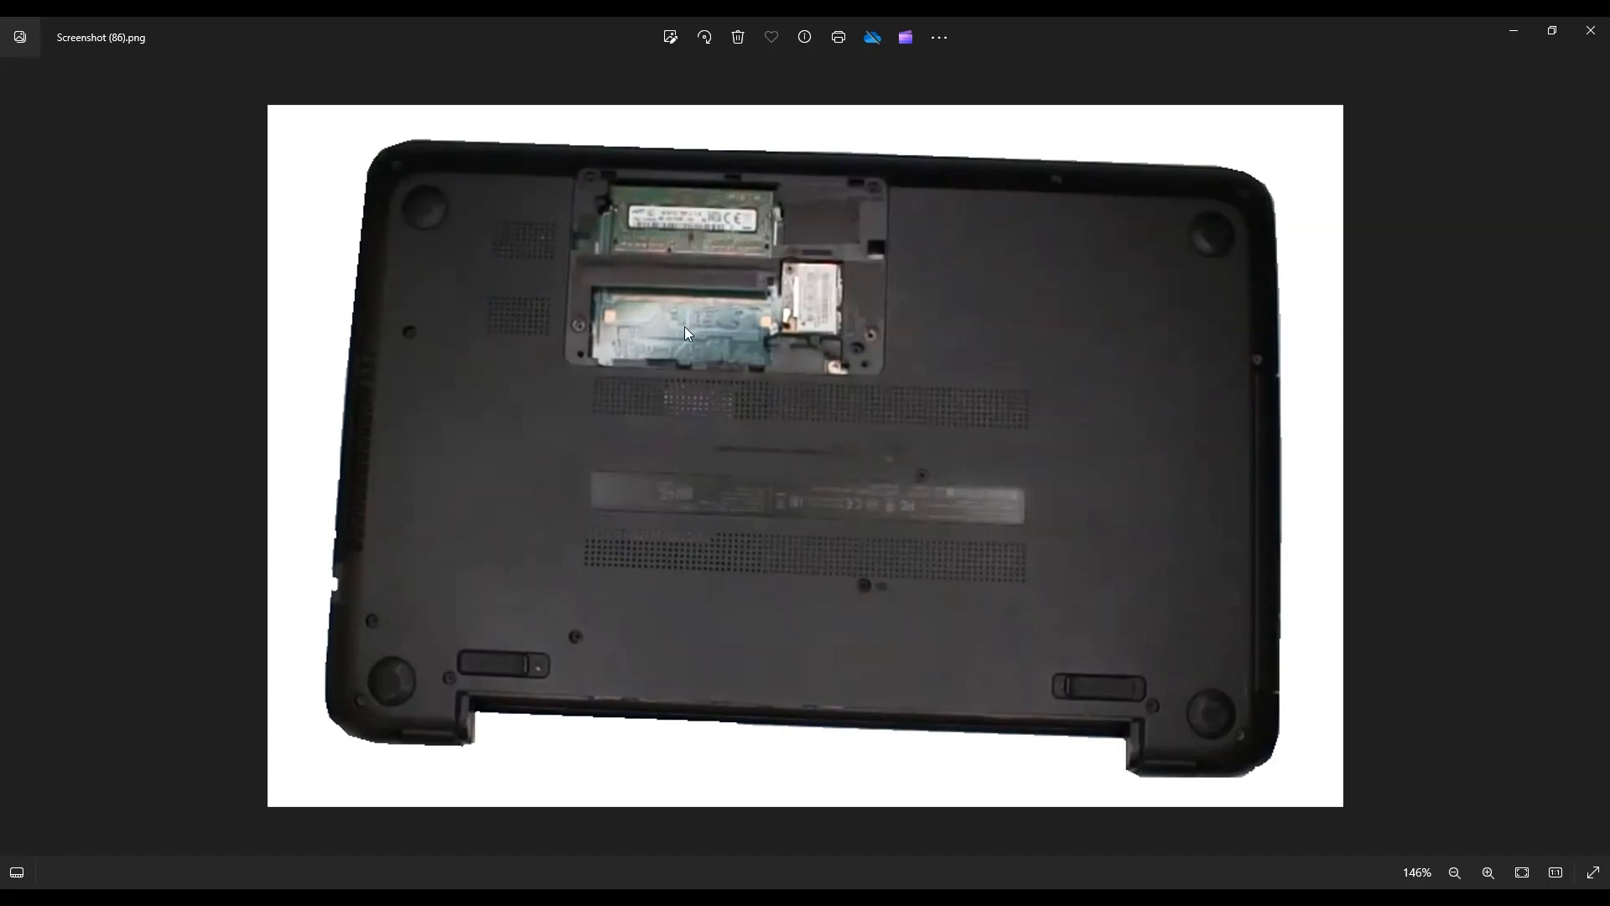
pyautogui.moveTo(608, 202)
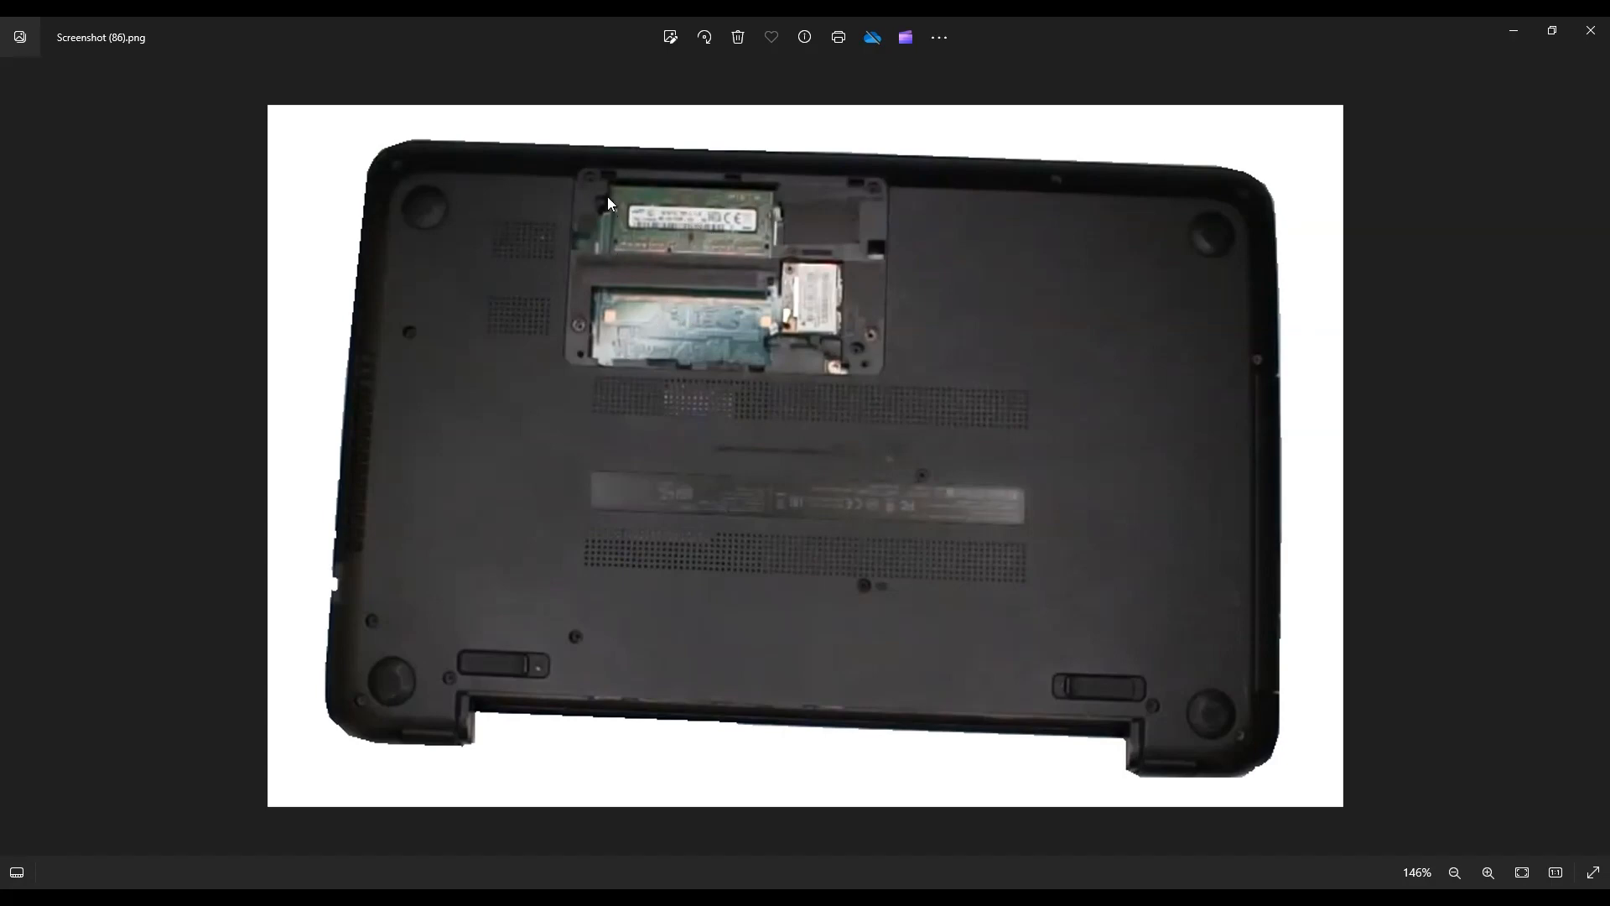
pyautogui.moveTo(636, 192)
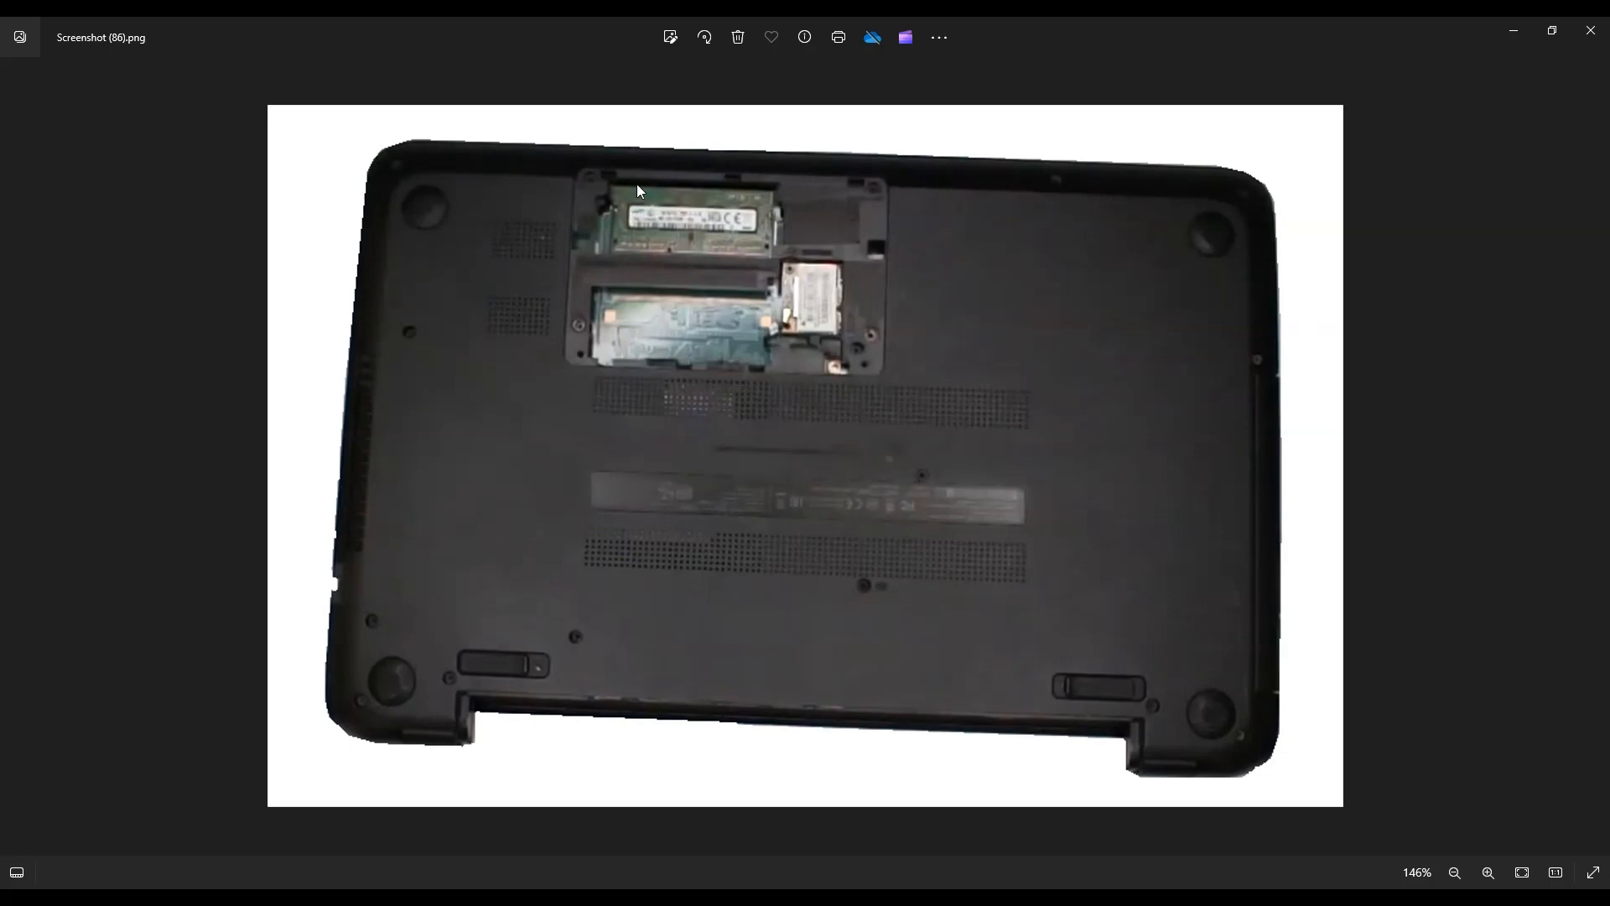
pyautogui.moveTo(762, 237)
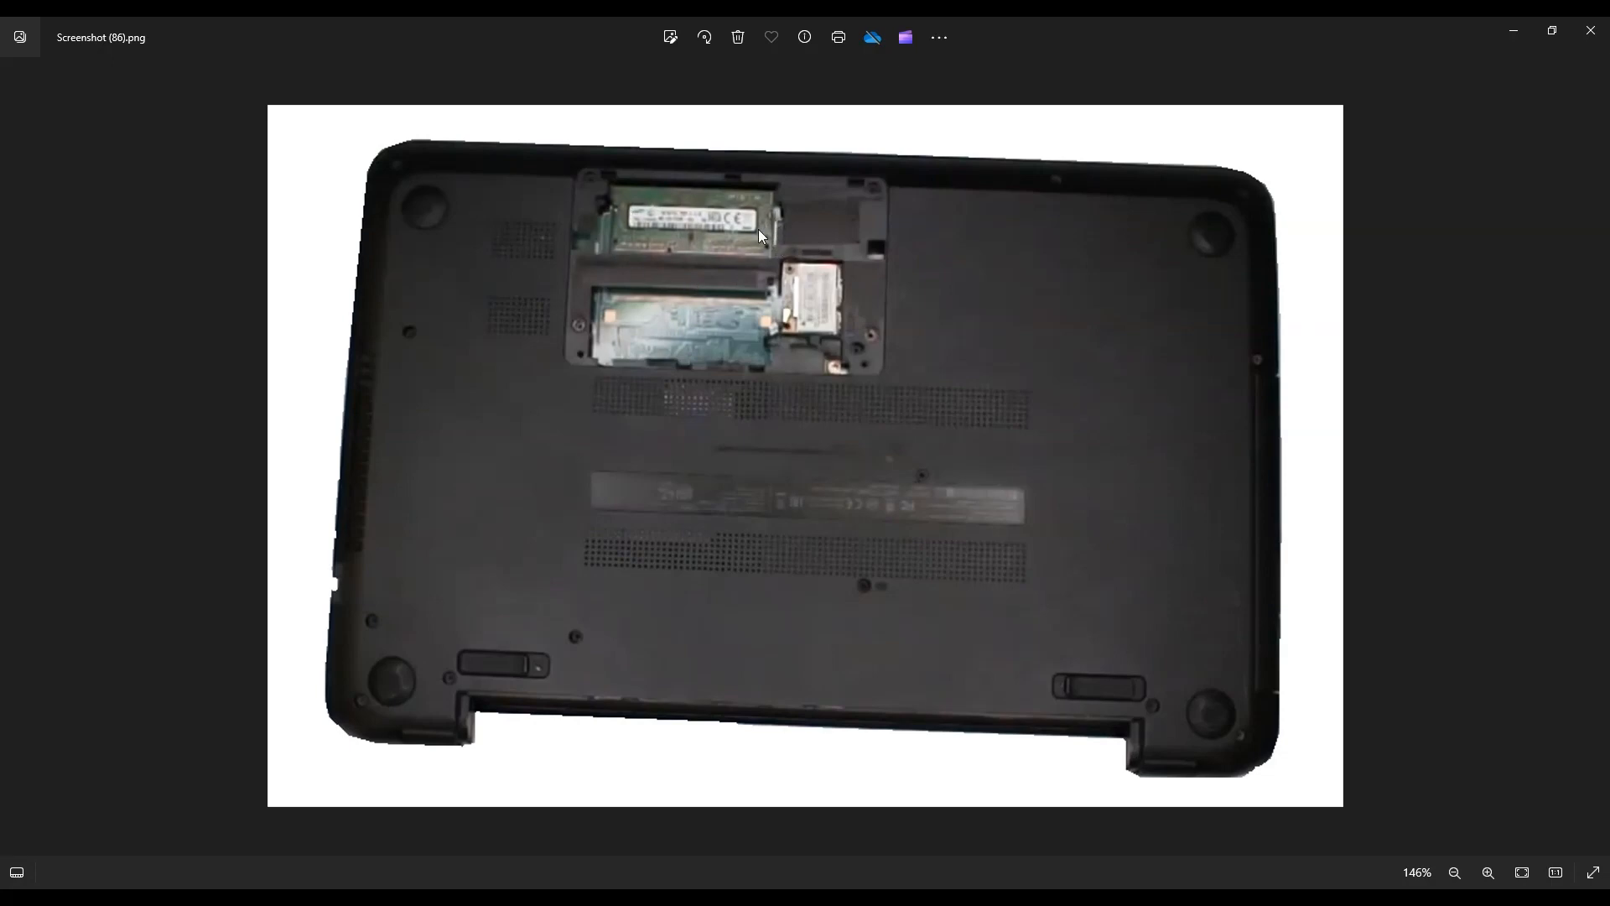
pyautogui.moveTo(654, 226)
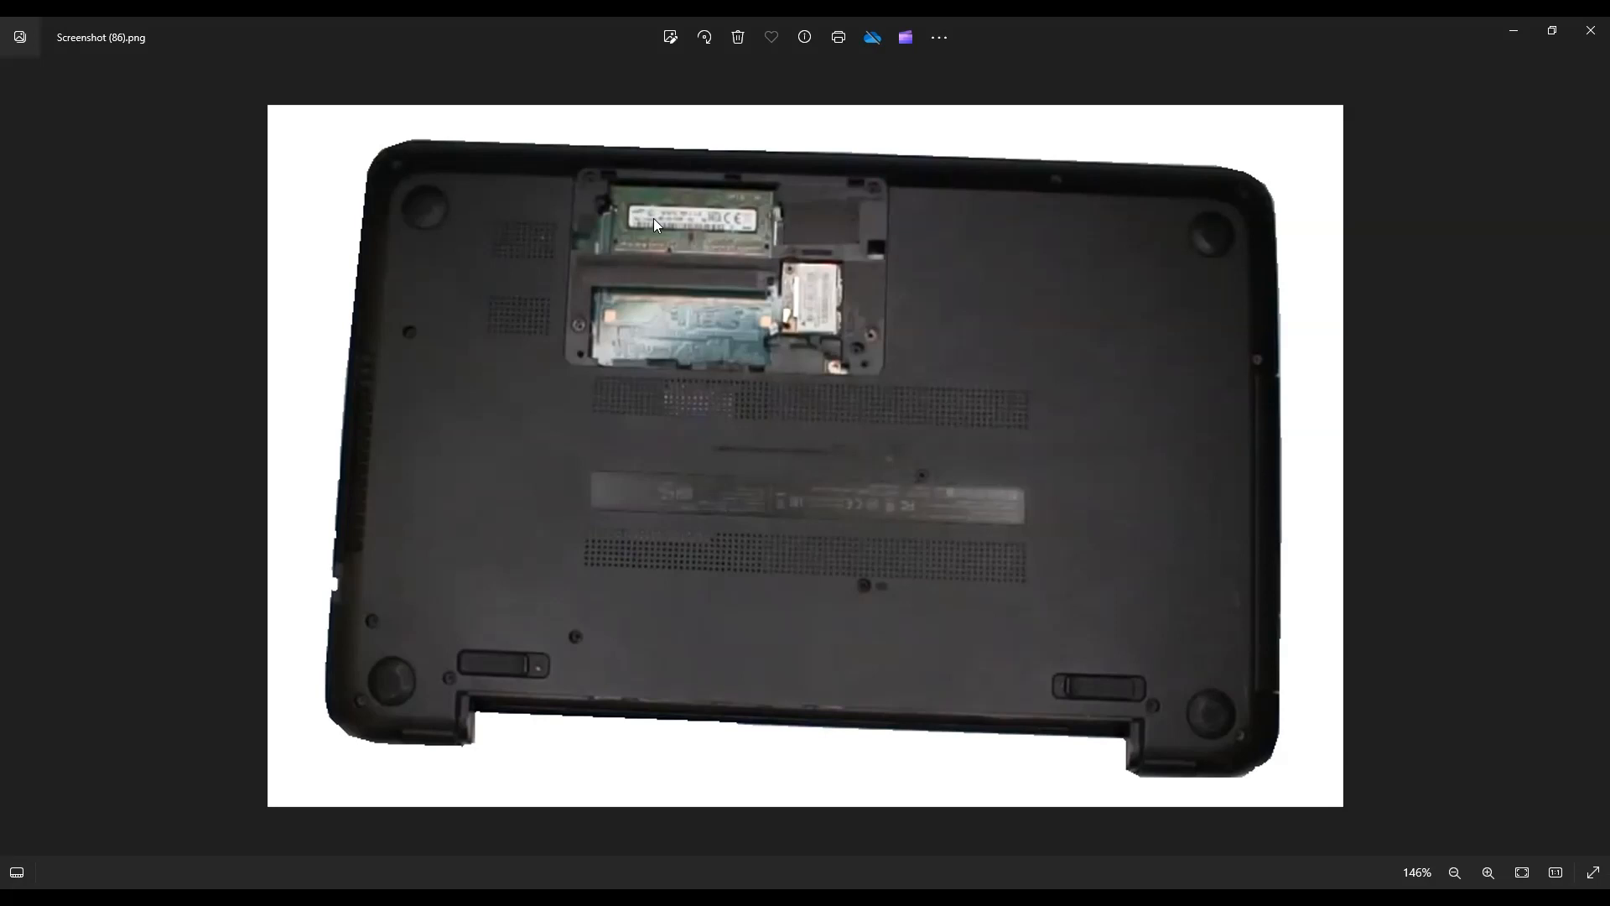
pyautogui.moveTo(729, 278)
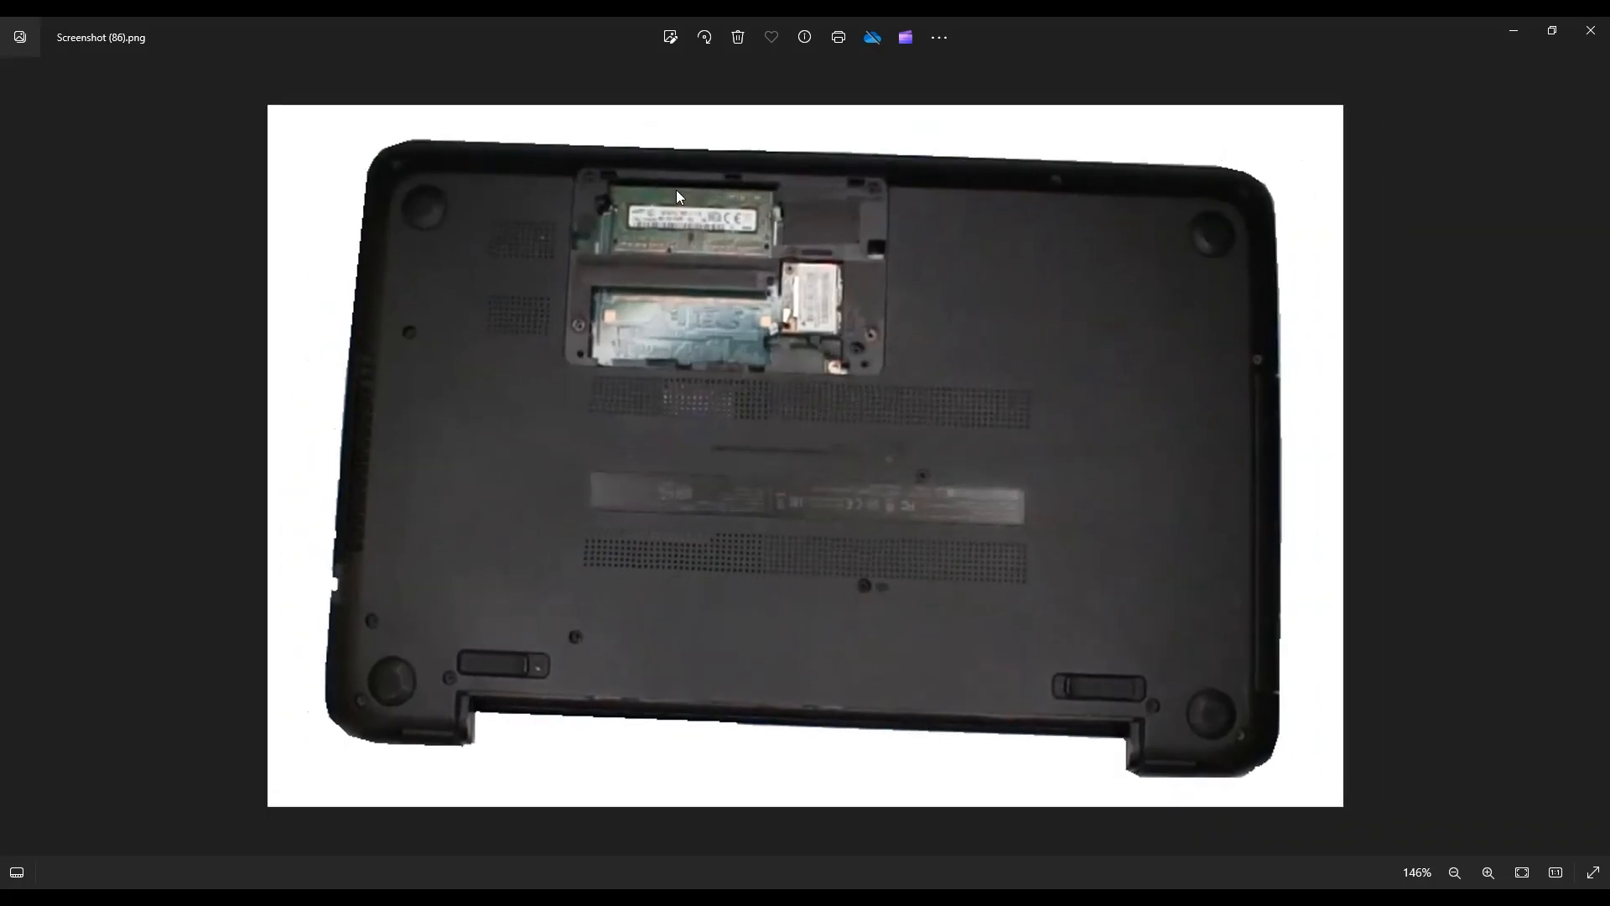
pyautogui.moveTo(754, 326)
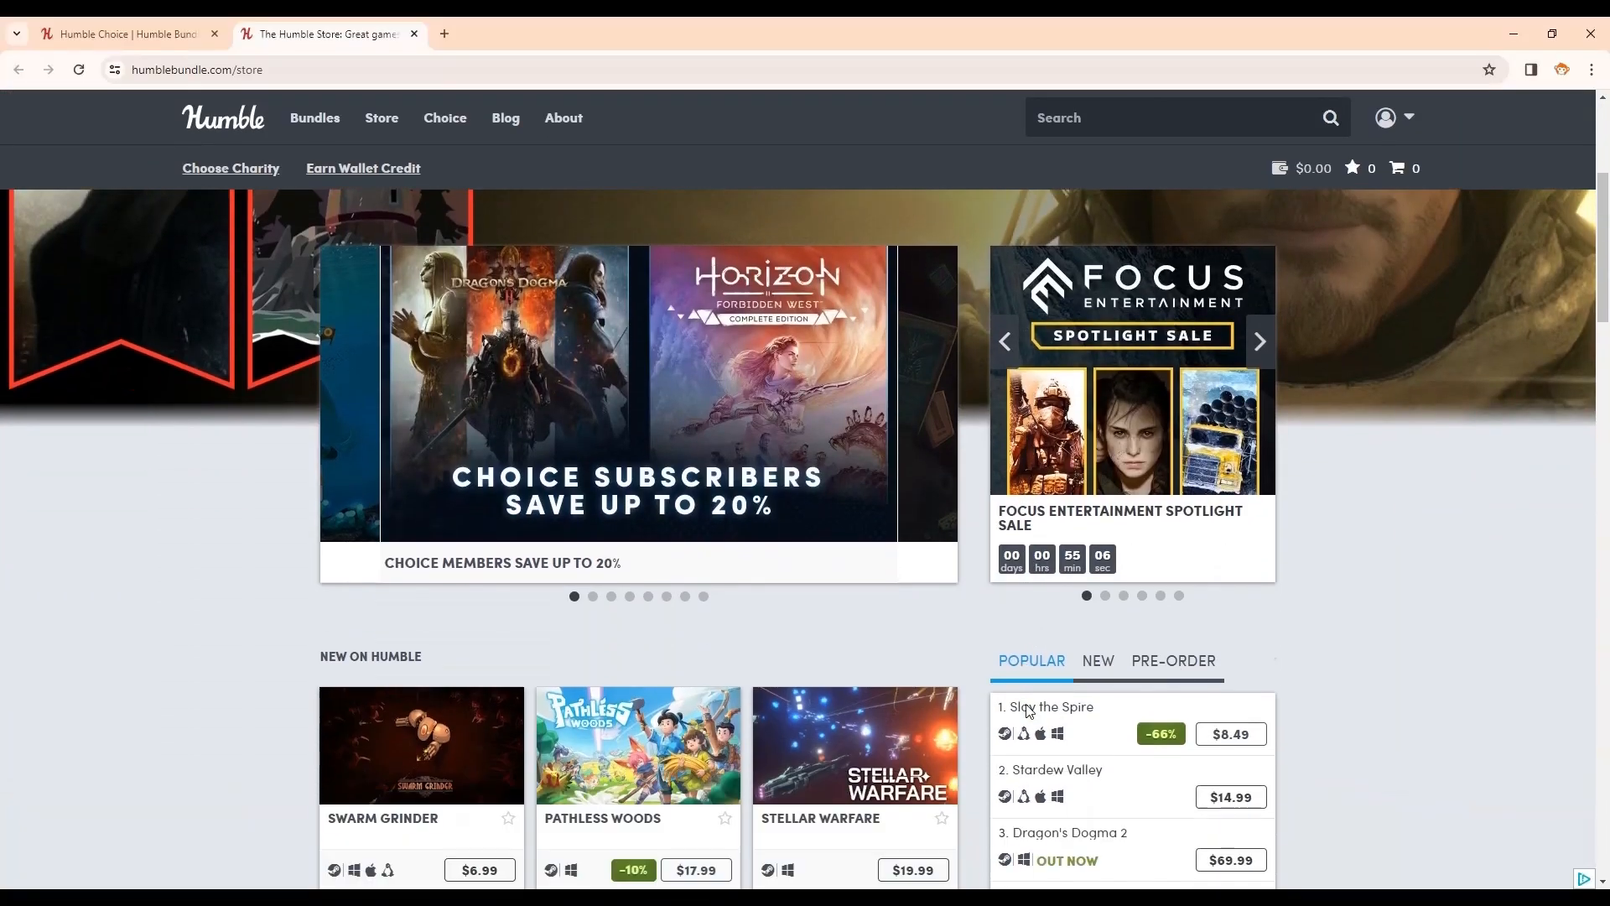
# Step: Browse the Humble Store deals, then go to Bundles to list Train Sim World 4 and Spring Screams
pyautogui.scroll(-3)
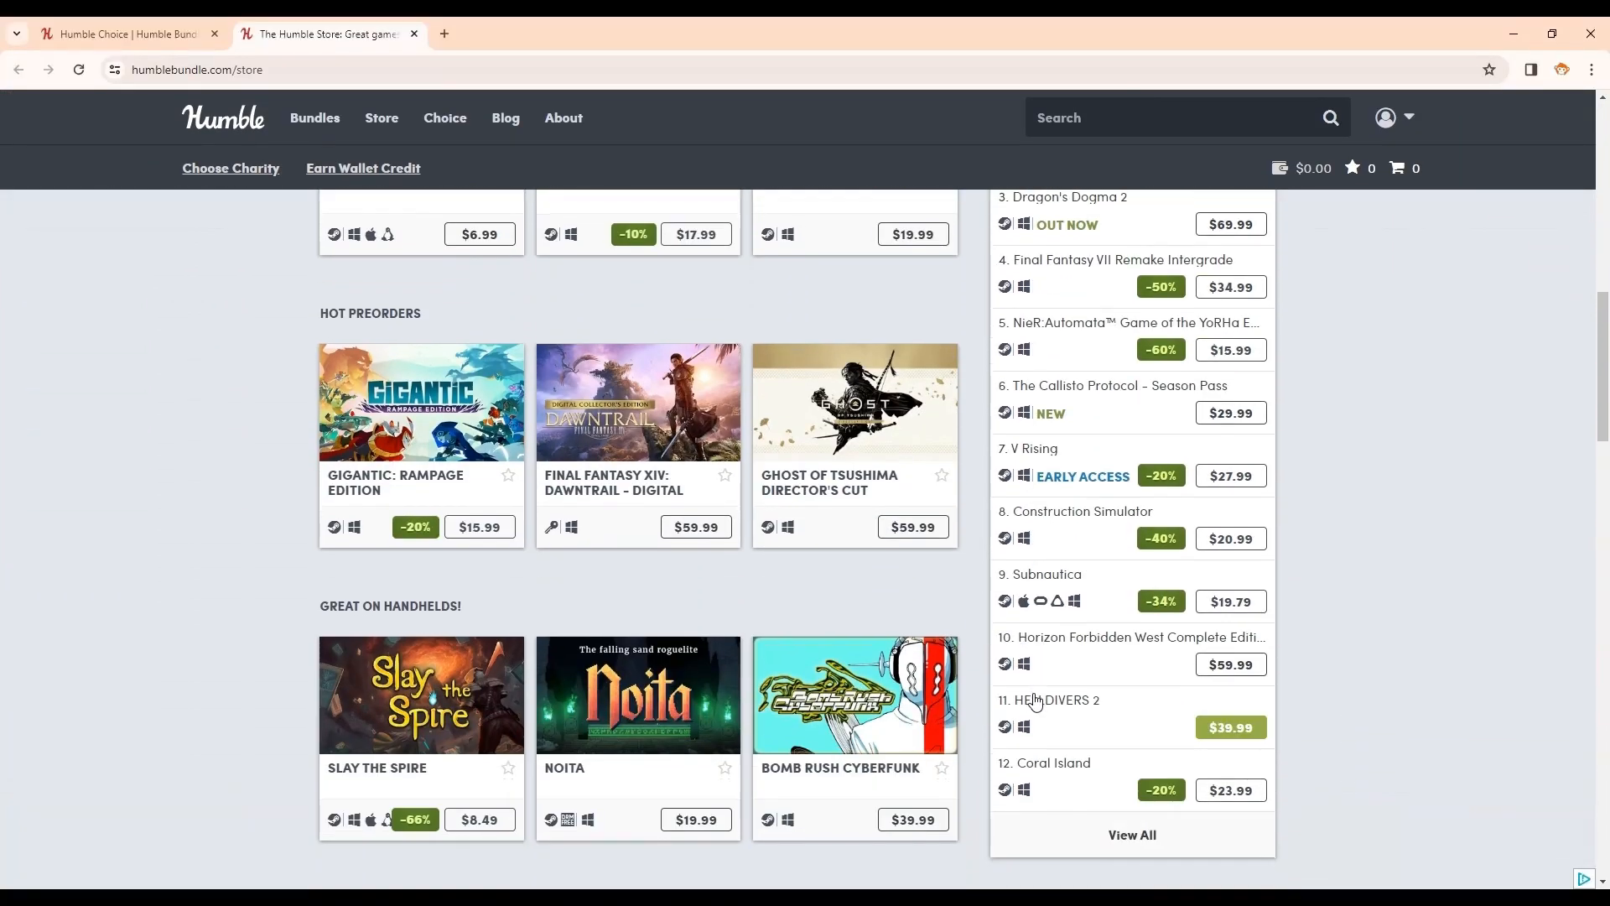
pyautogui.scroll(3)
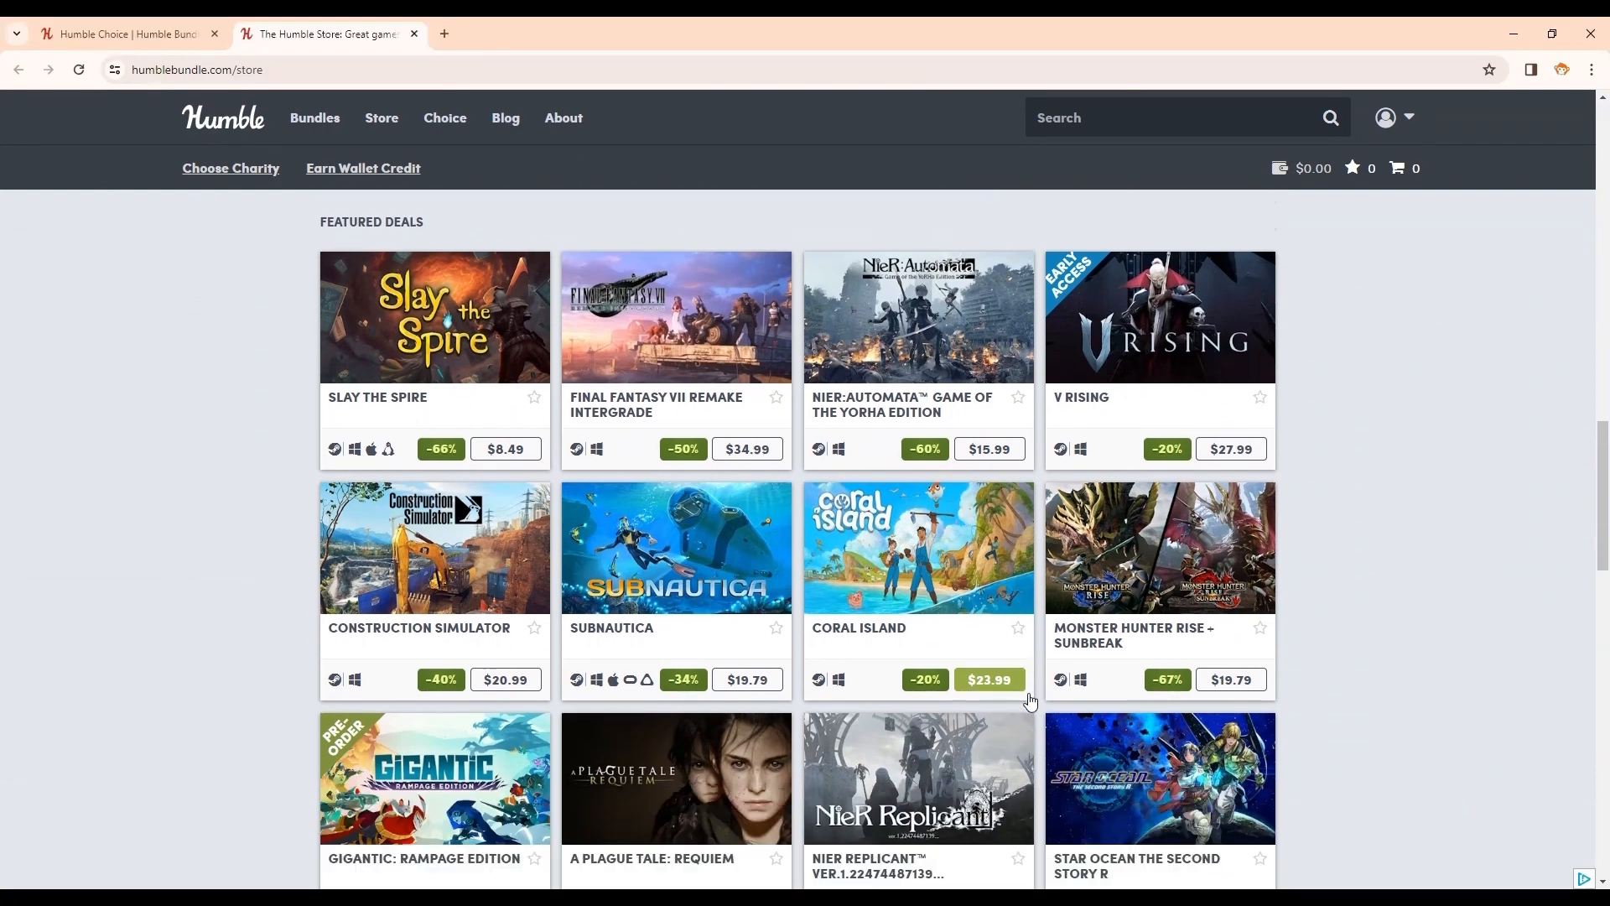
pyautogui.click(314, 118)
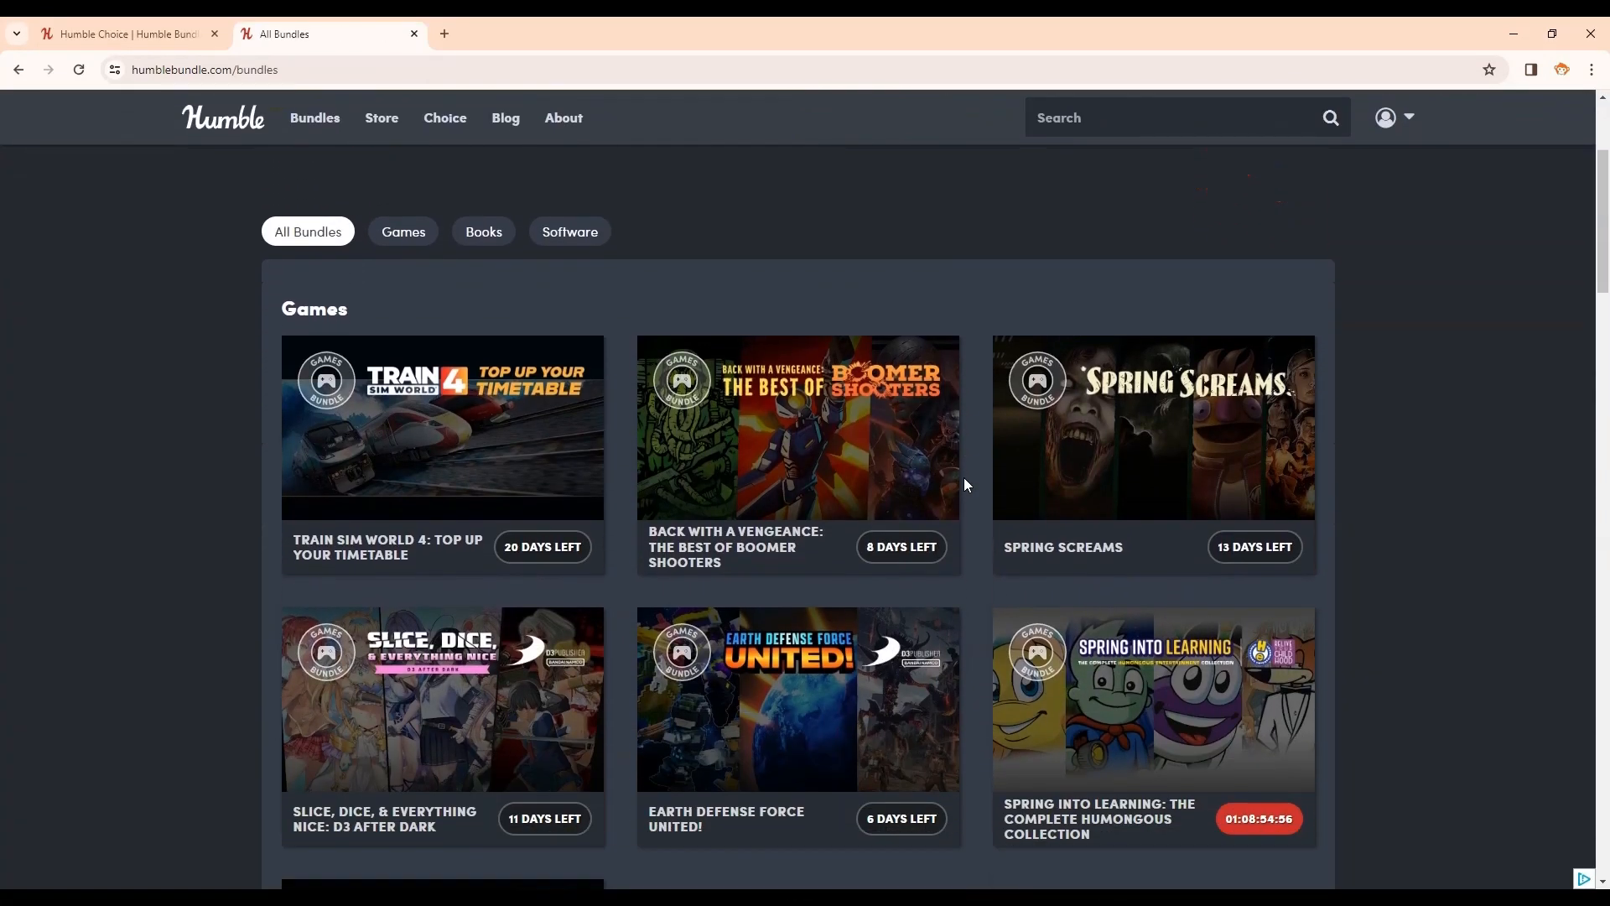
pyautogui.scroll(-3)
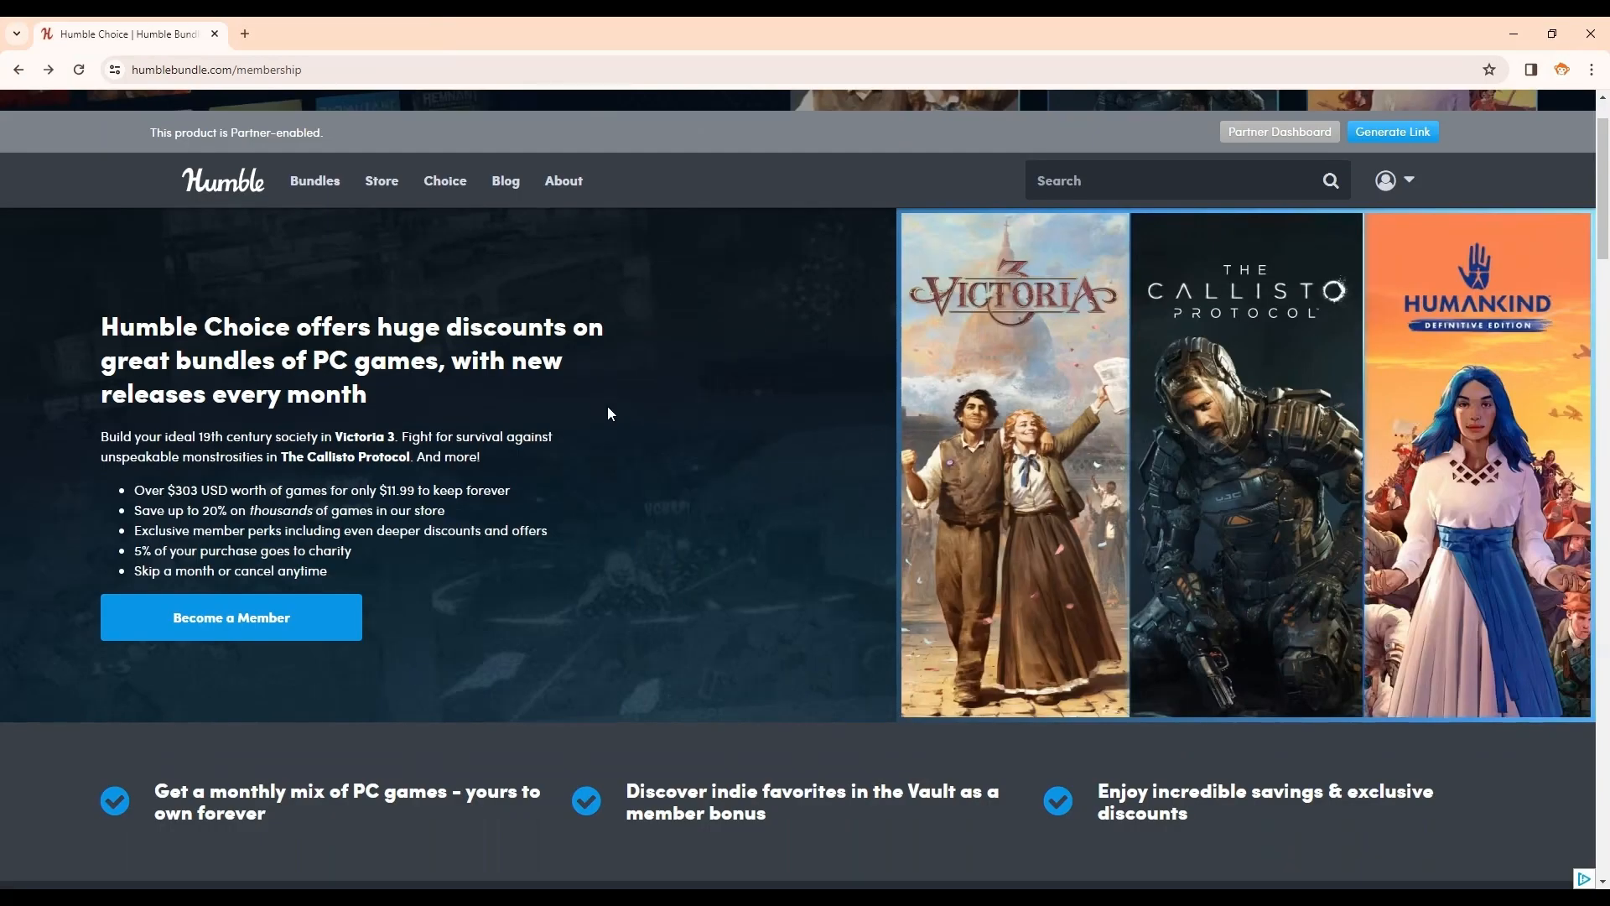
pyautogui.moveTo(426, 407)
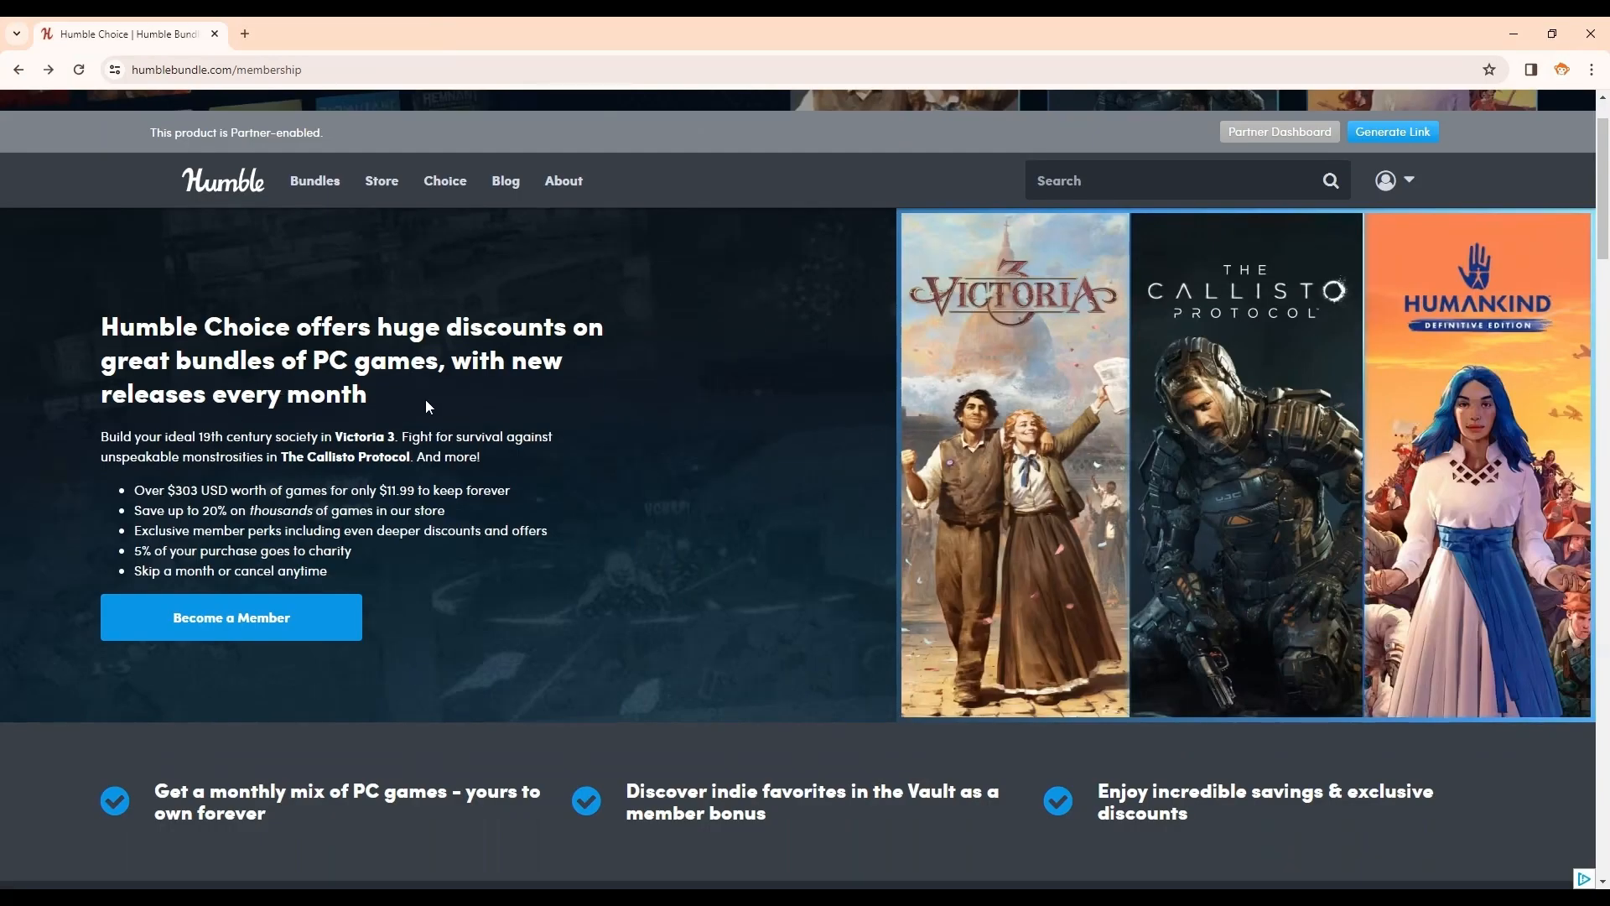
pyautogui.scroll(-3)
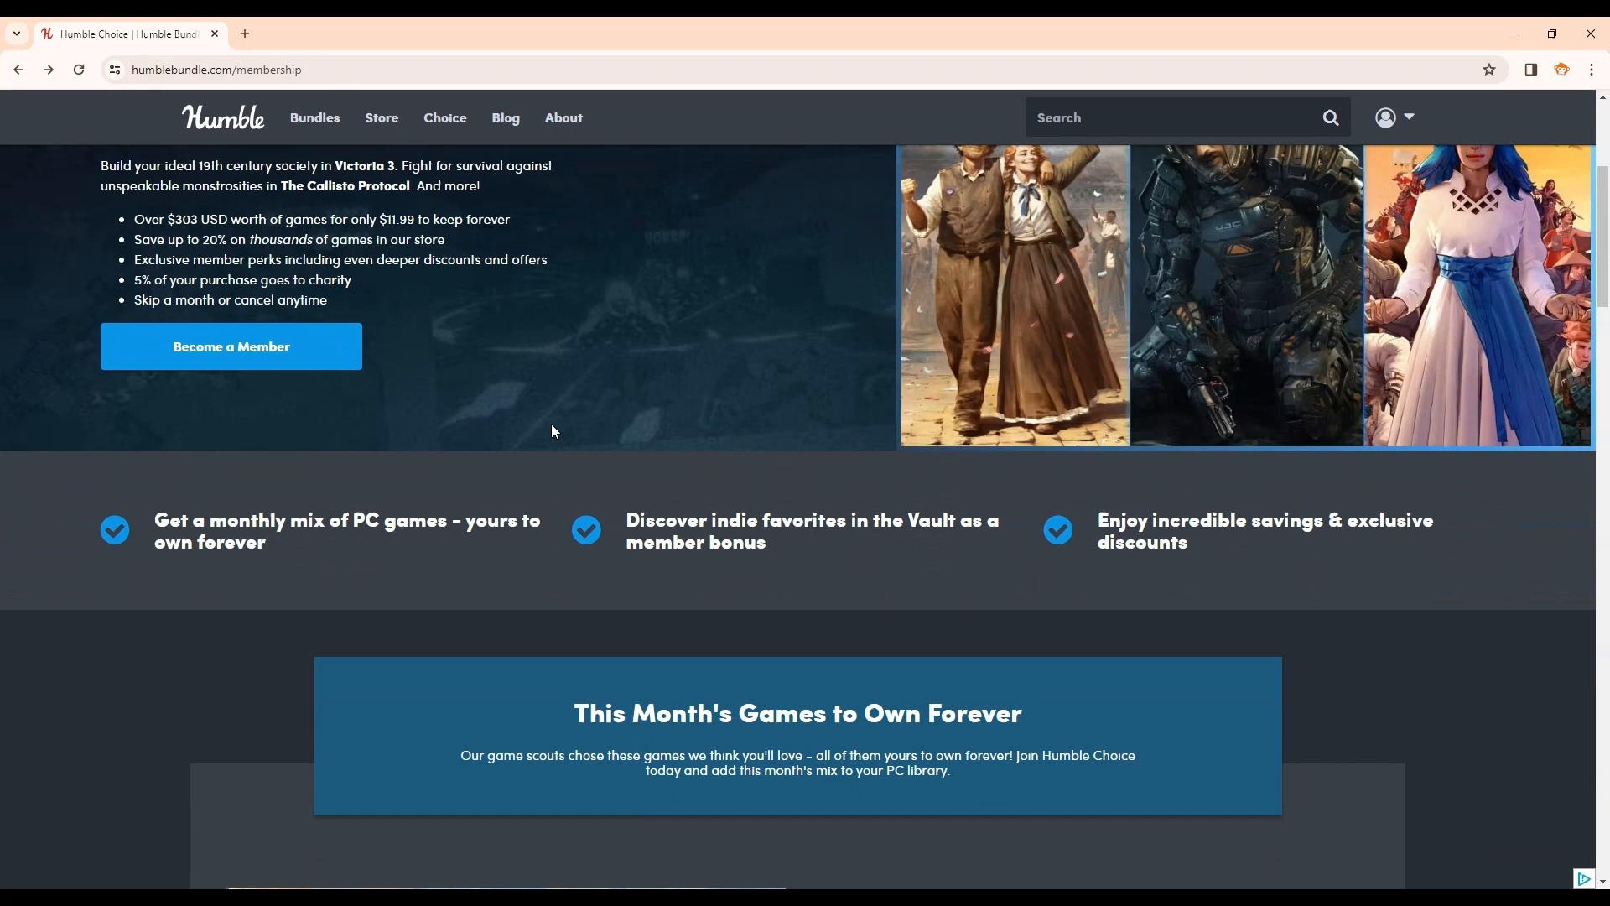
pyautogui.scroll(-3)
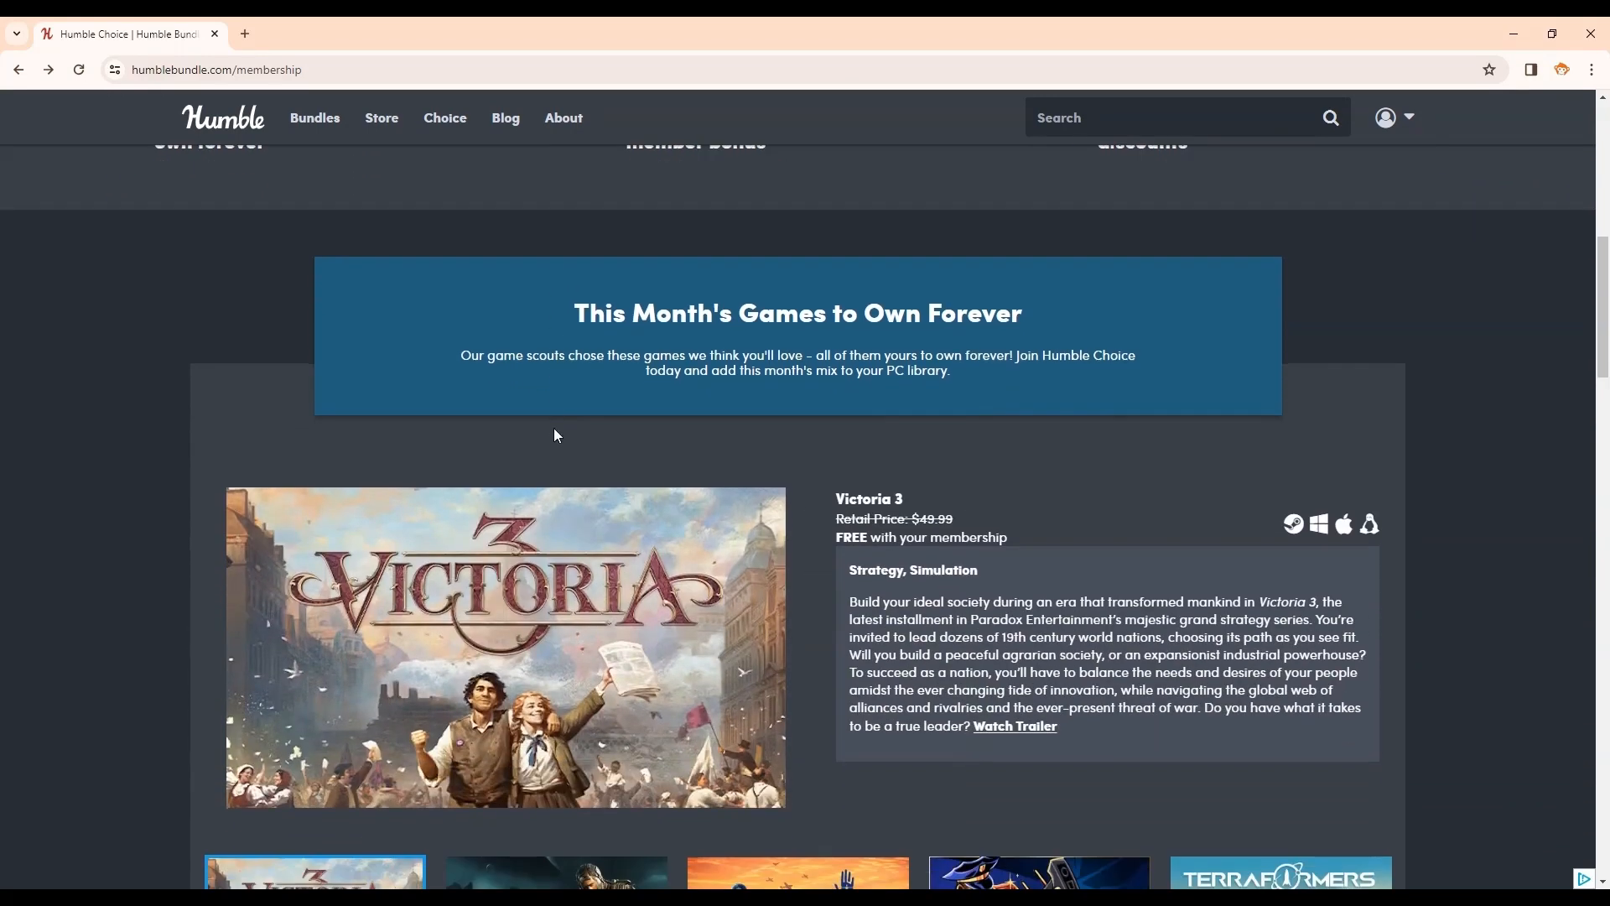
pyautogui.scroll(-3)
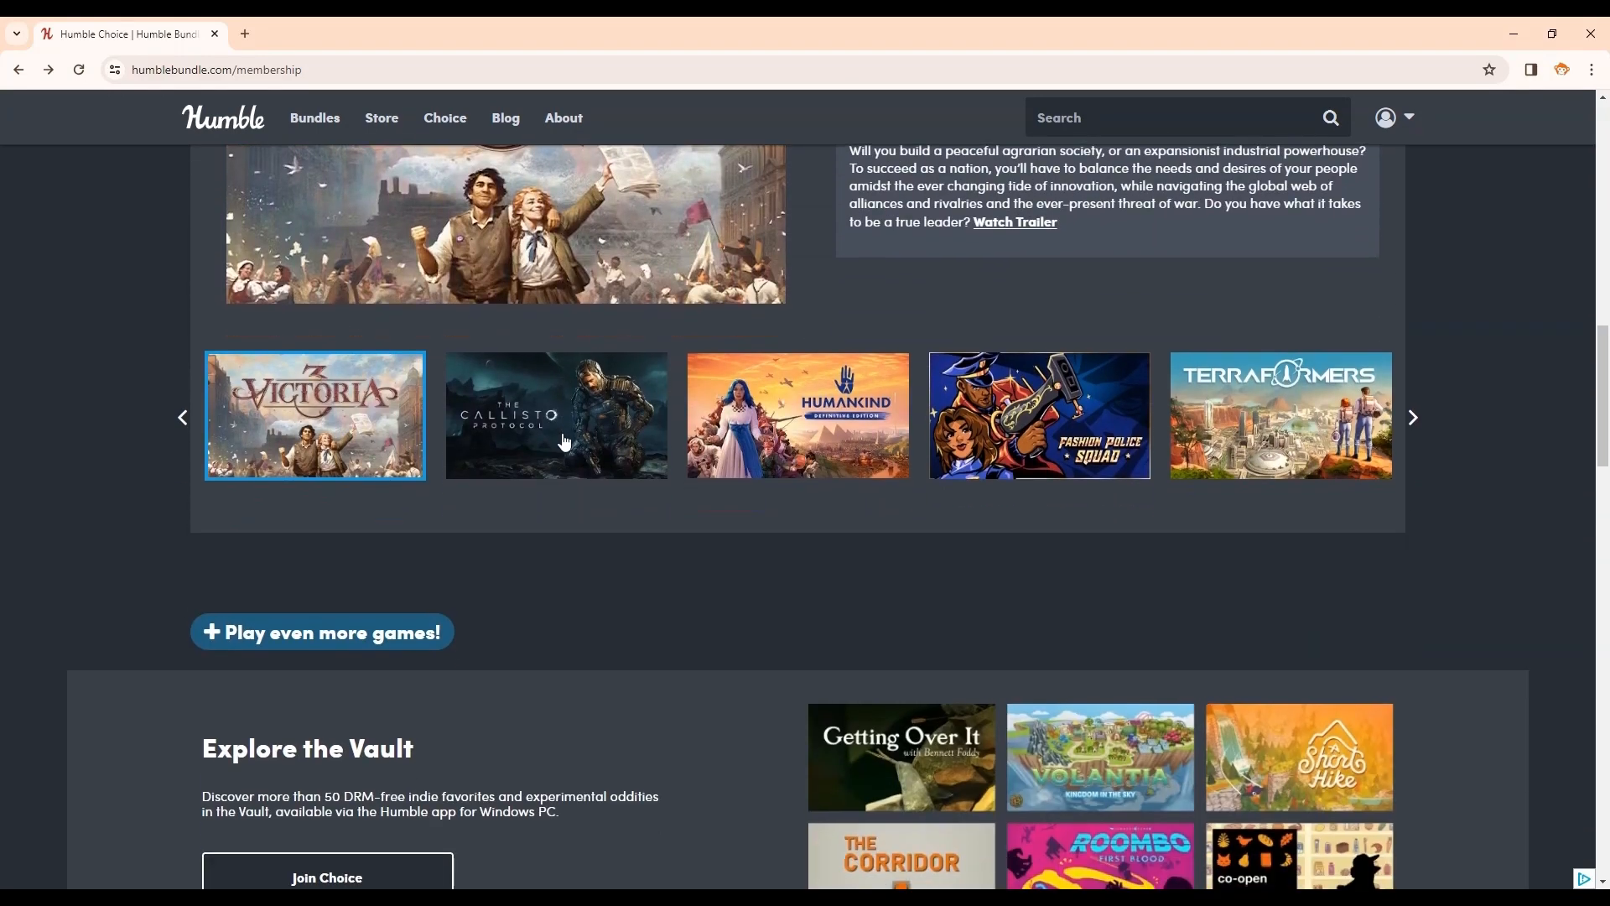
pyautogui.scroll(-3)
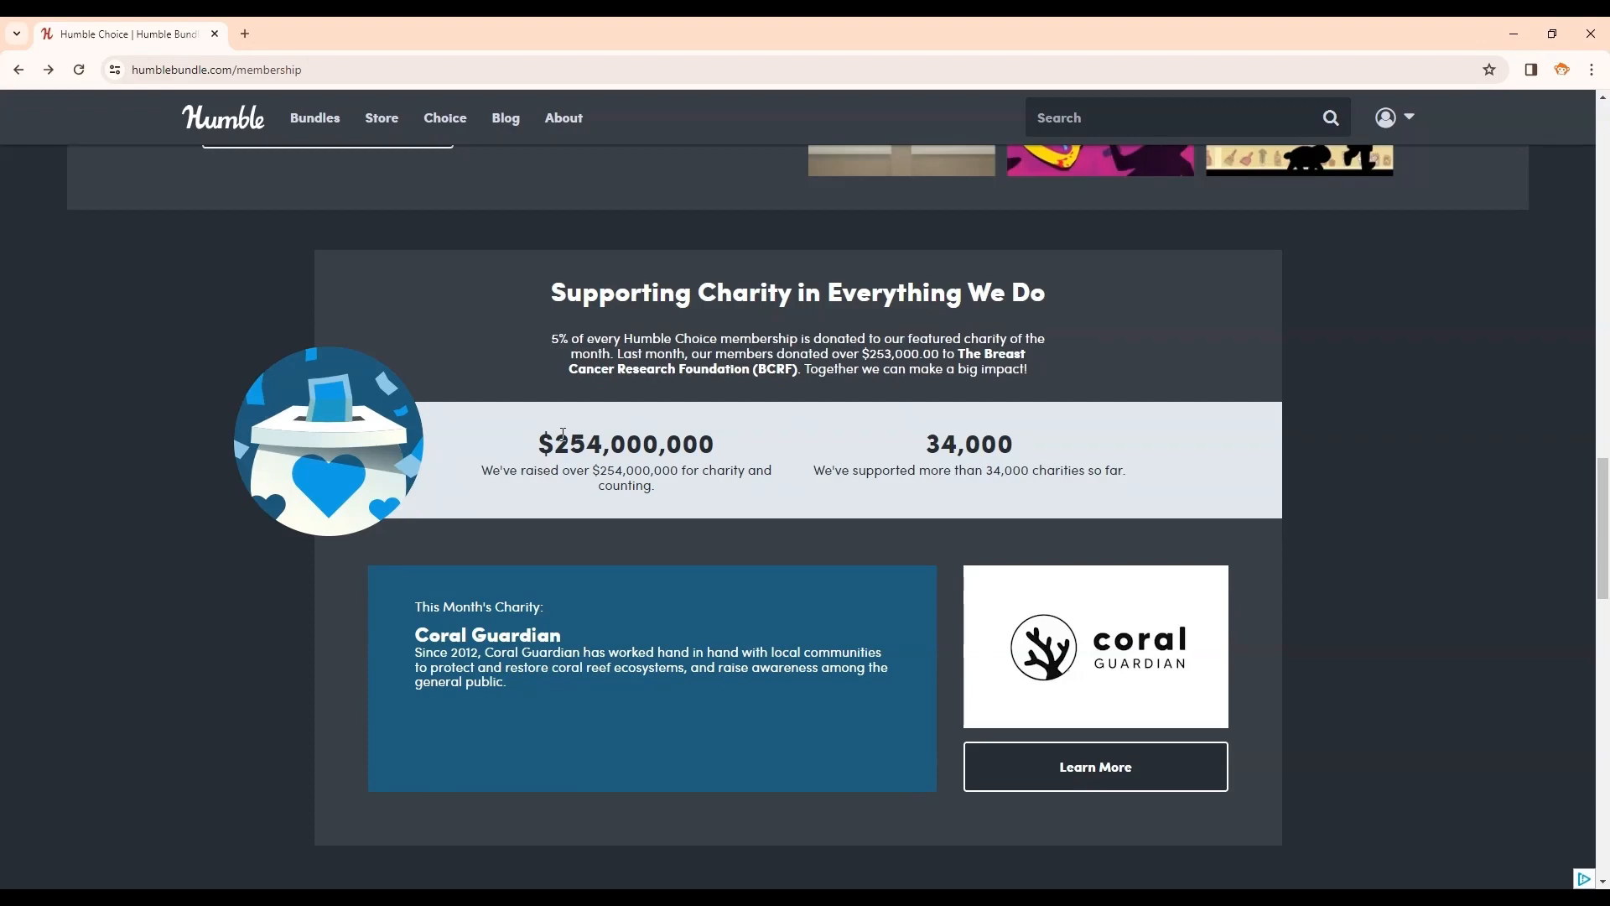
pyautogui.scroll(3)
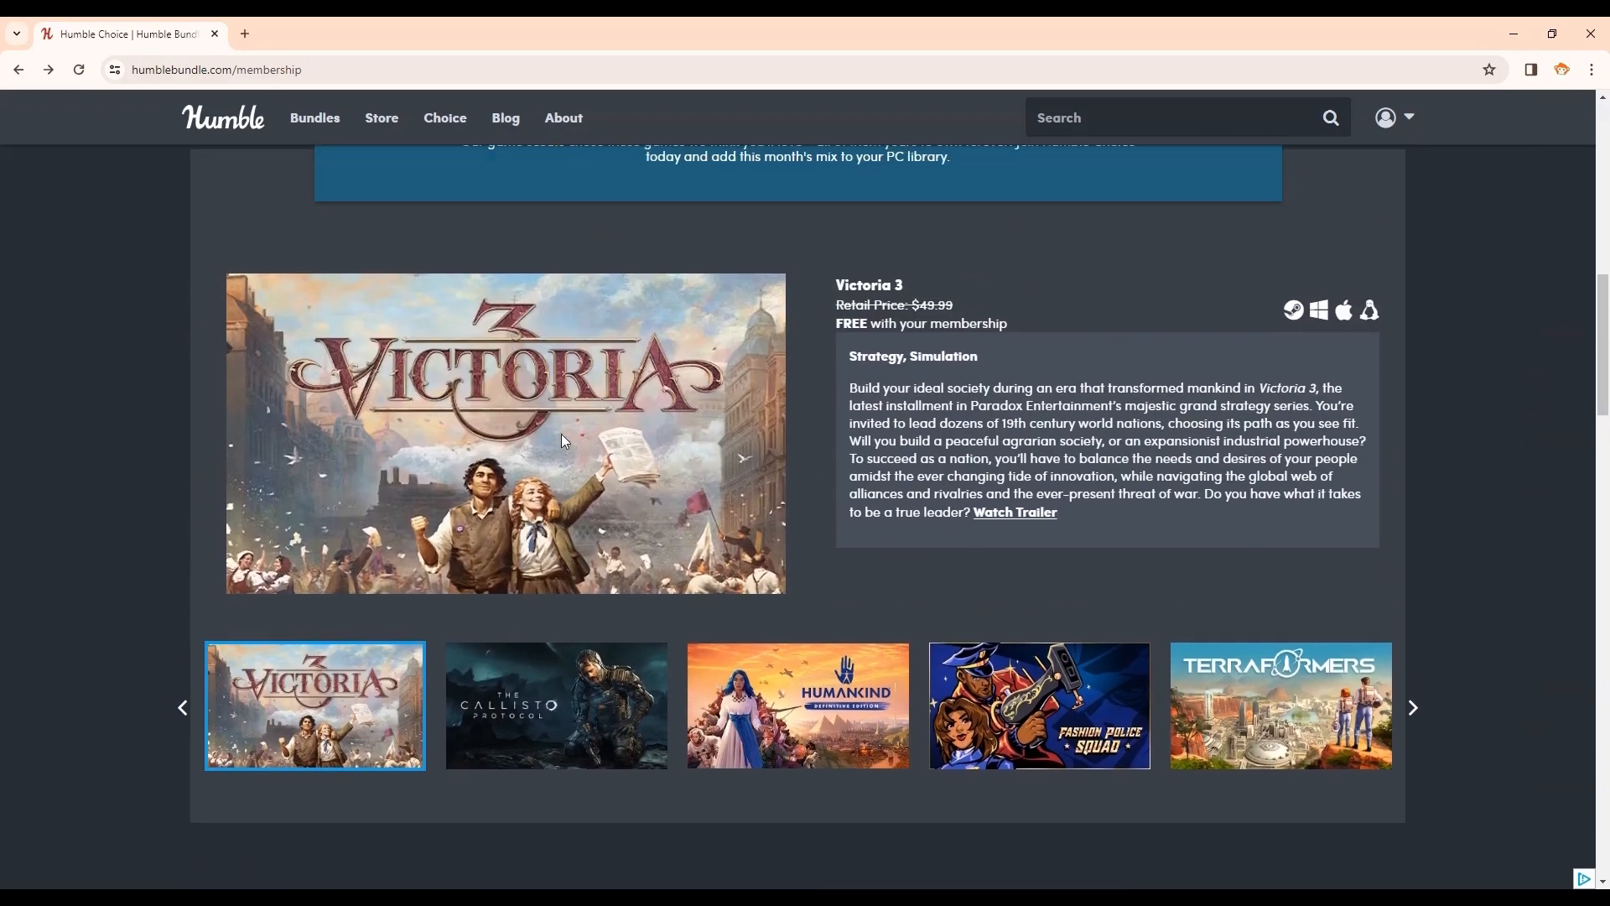
pyautogui.scroll(3)
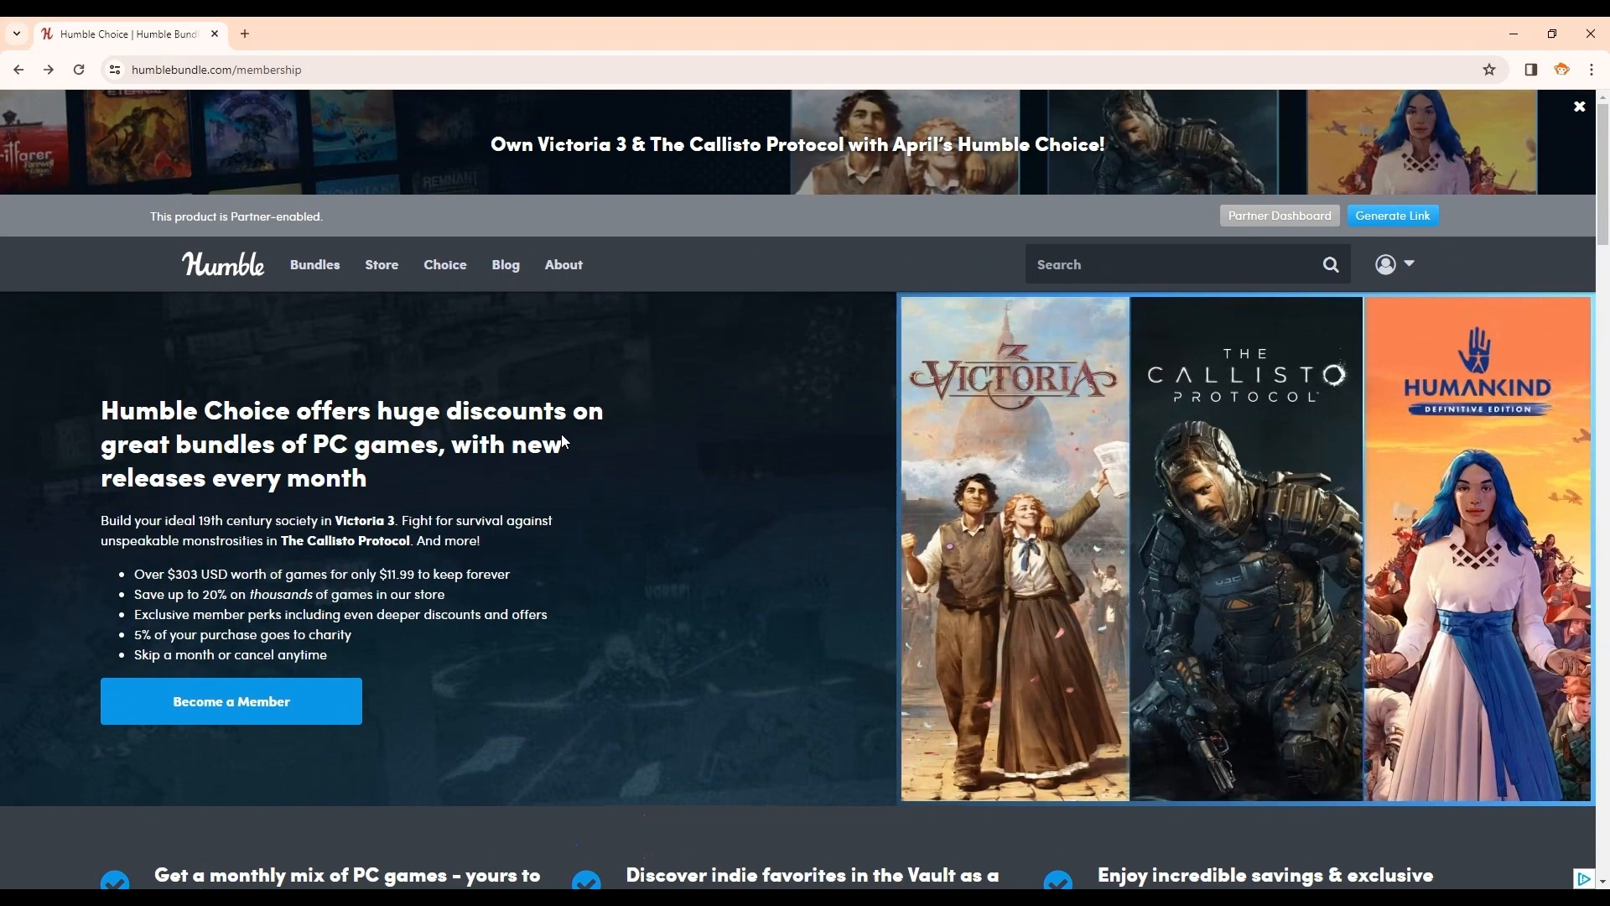